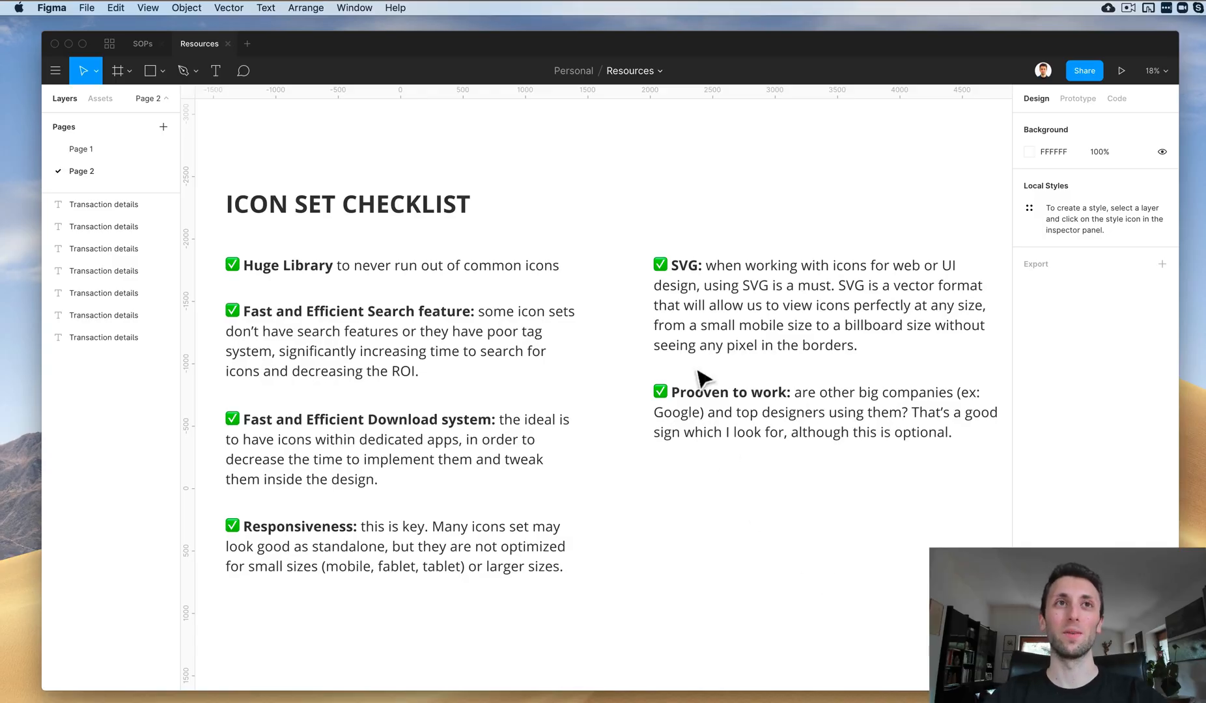
mouse_move(642, 331)
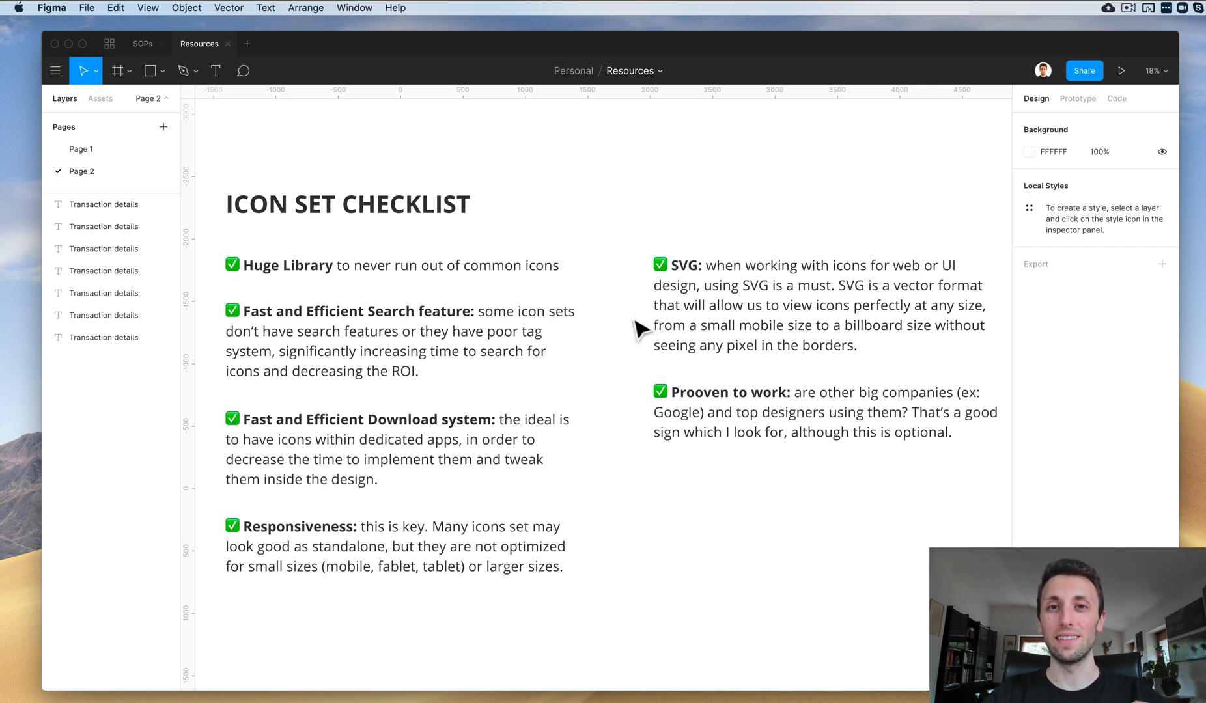
mouse_move(633, 332)
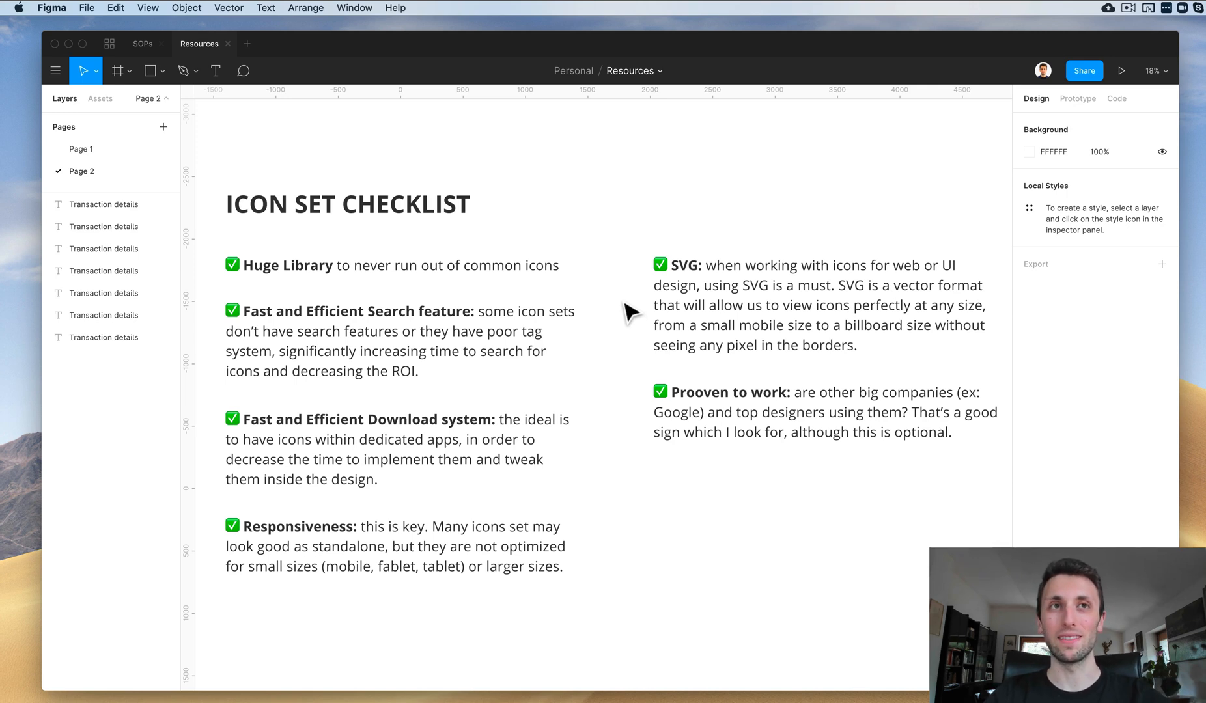
mouse_move(580, 295)
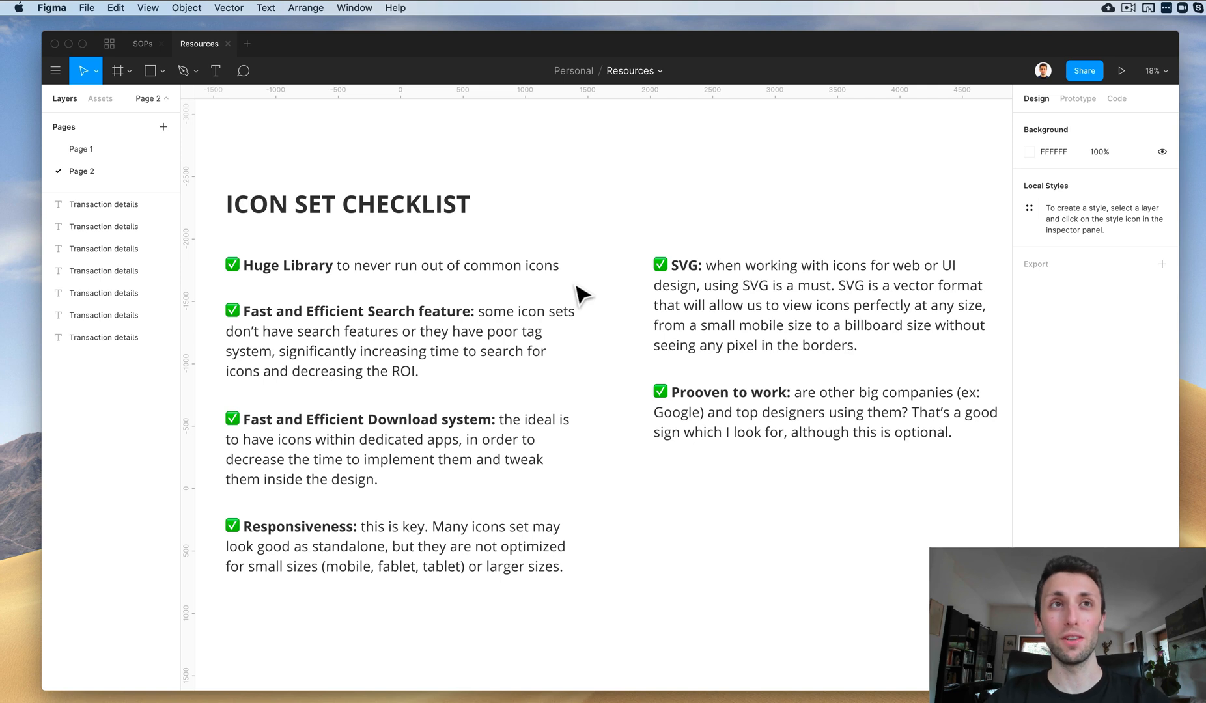
mouse_move(429, 310)
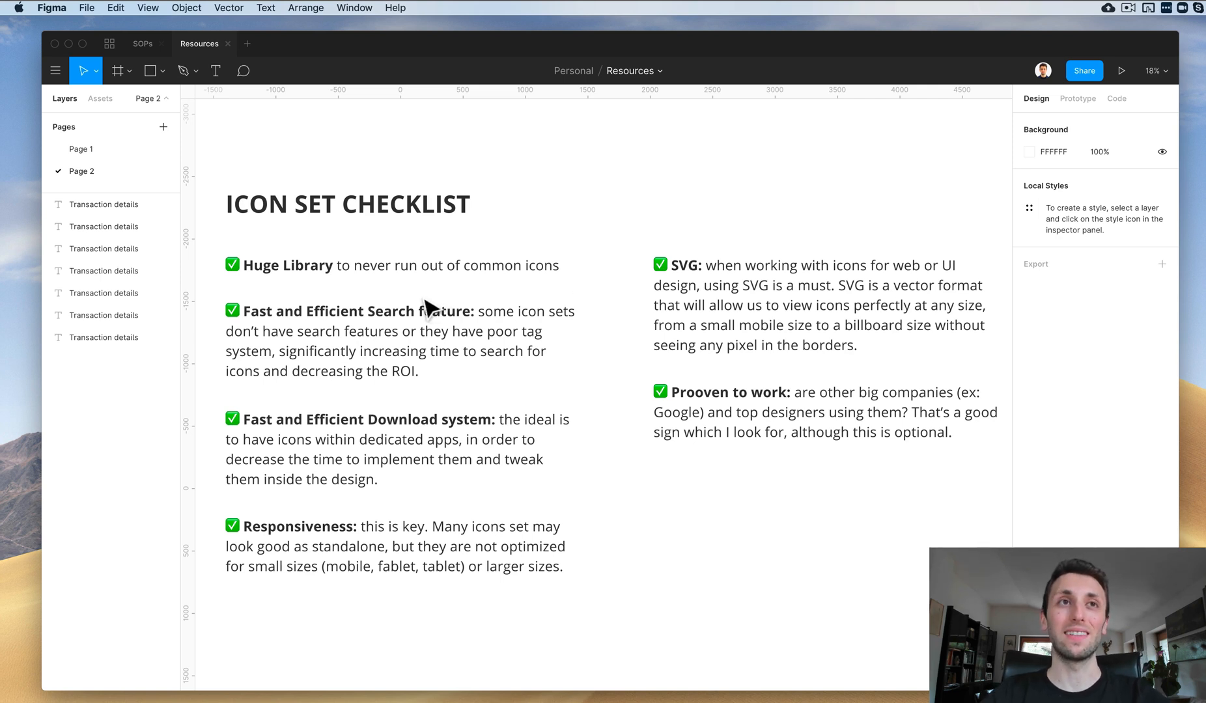
mouse_move(349, 300)
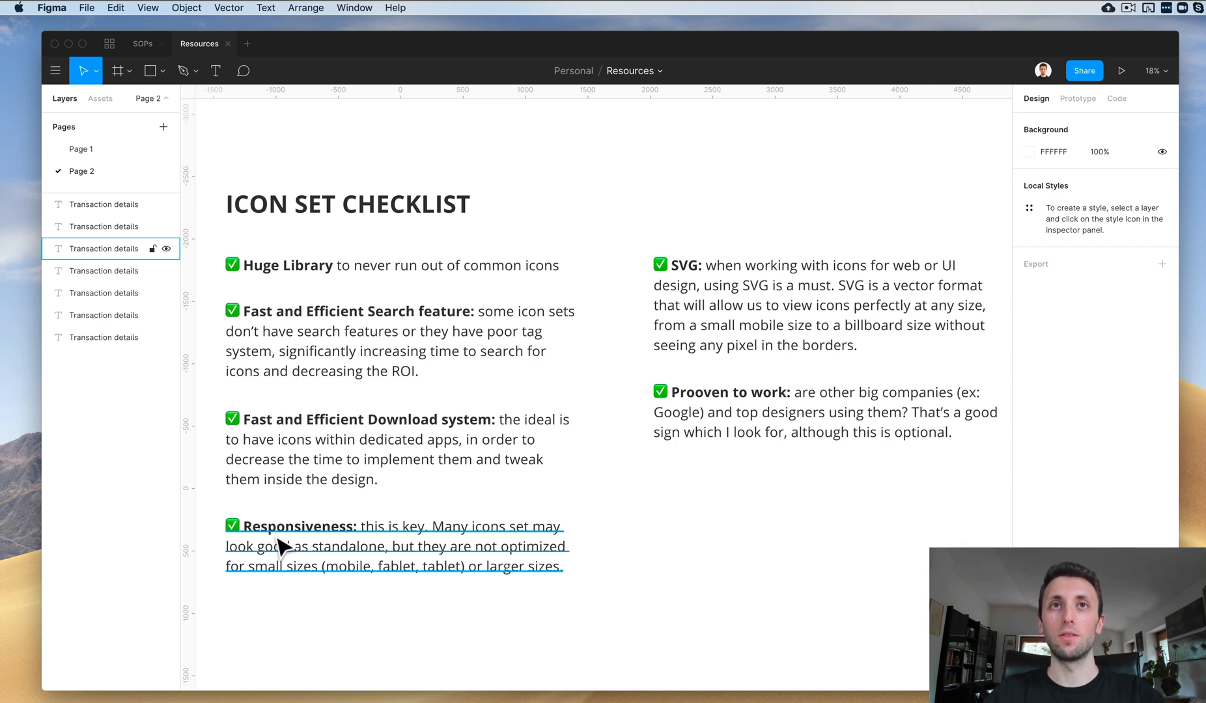
mouse_move(377, 542)
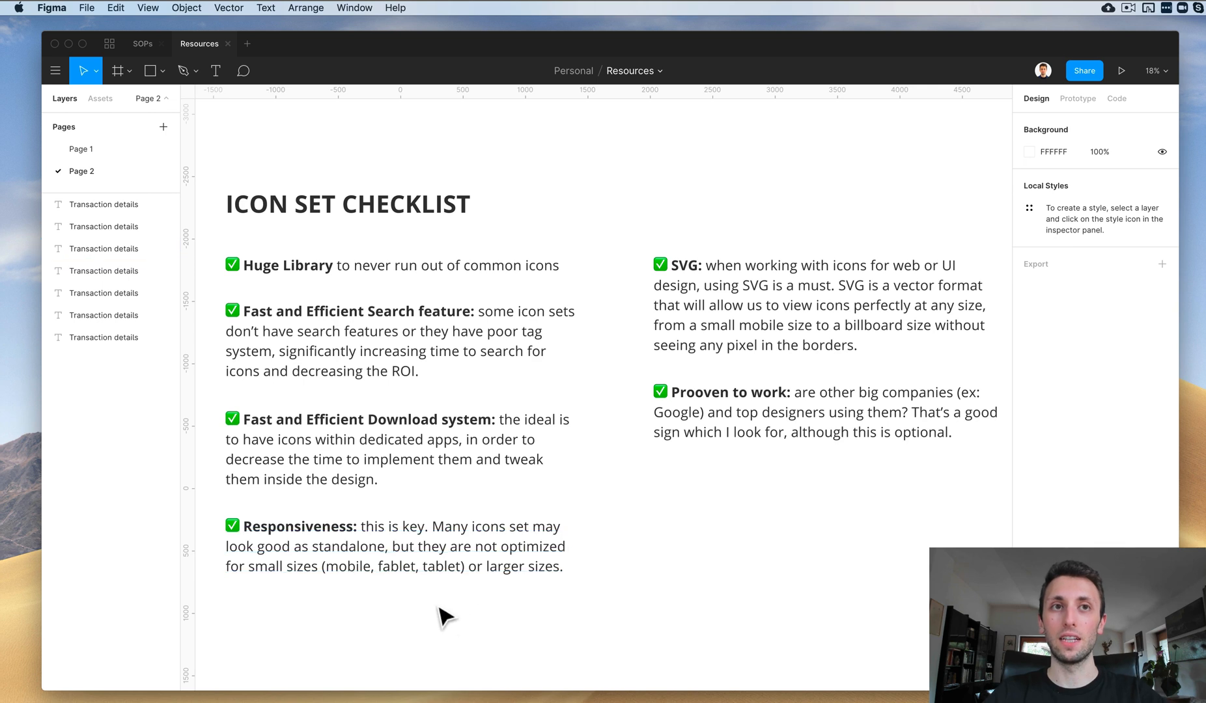
Scroll down through the Material Icons catalogue.
left_click(394, 546)
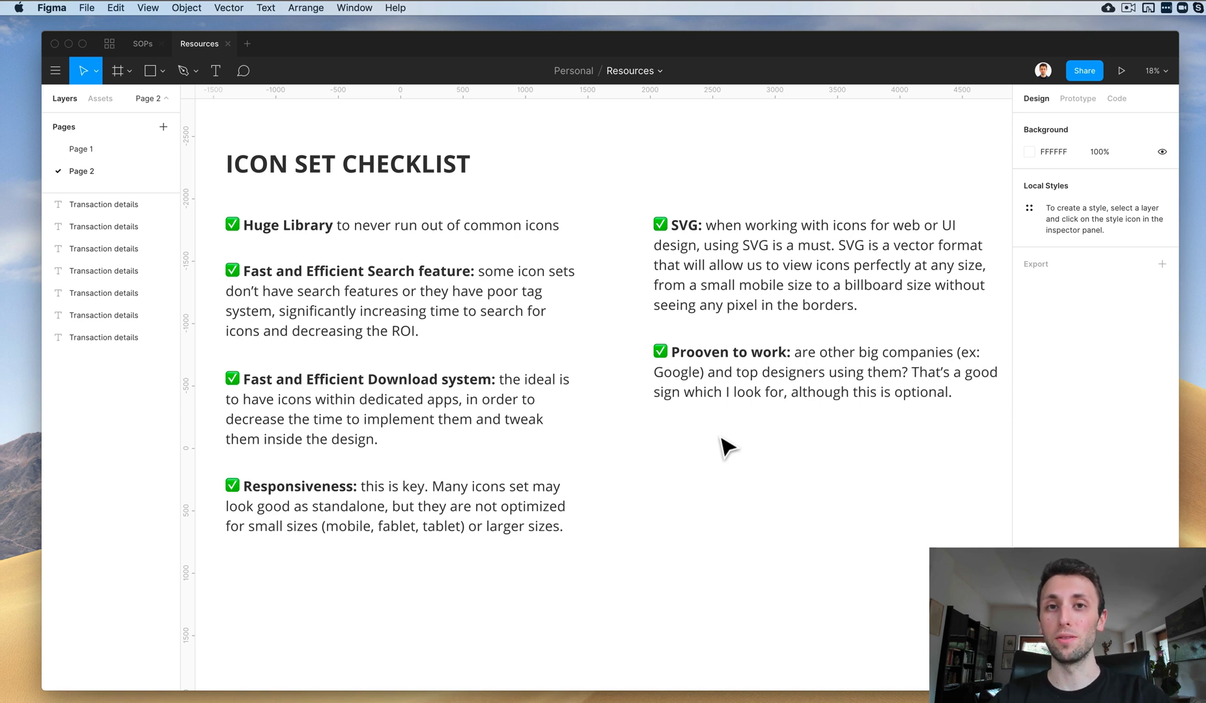
mouse_move(64, 43)
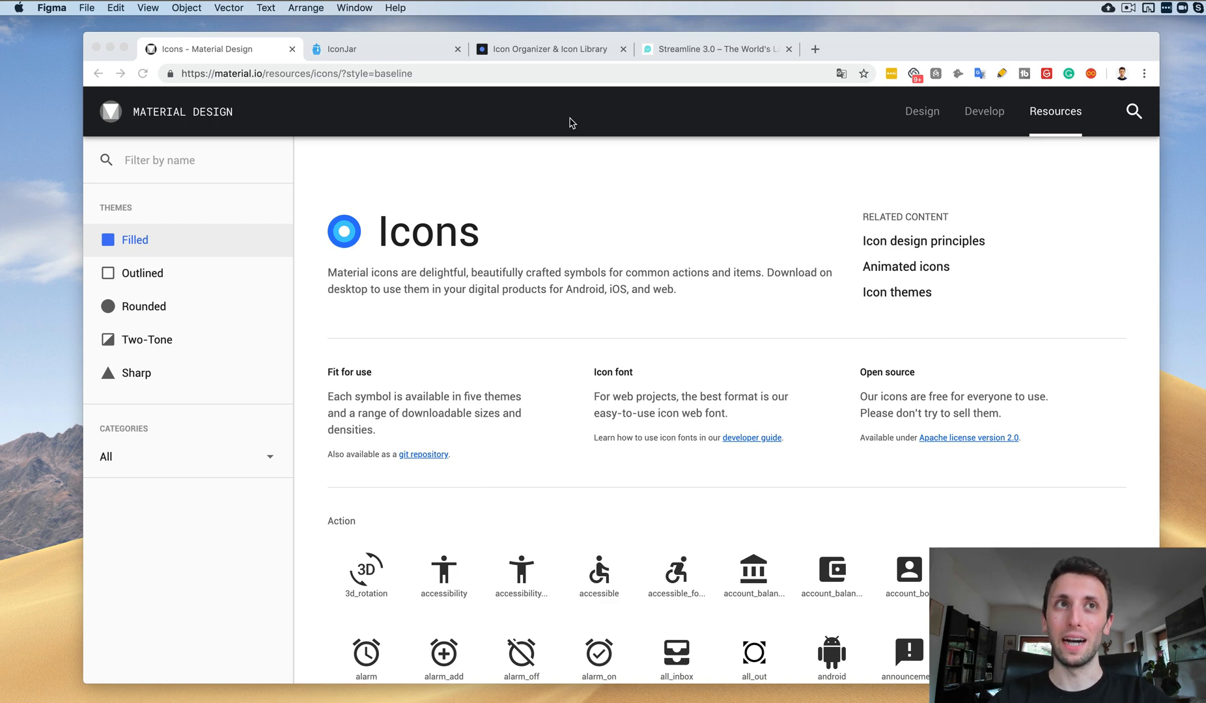
mouse_move(611, 186)
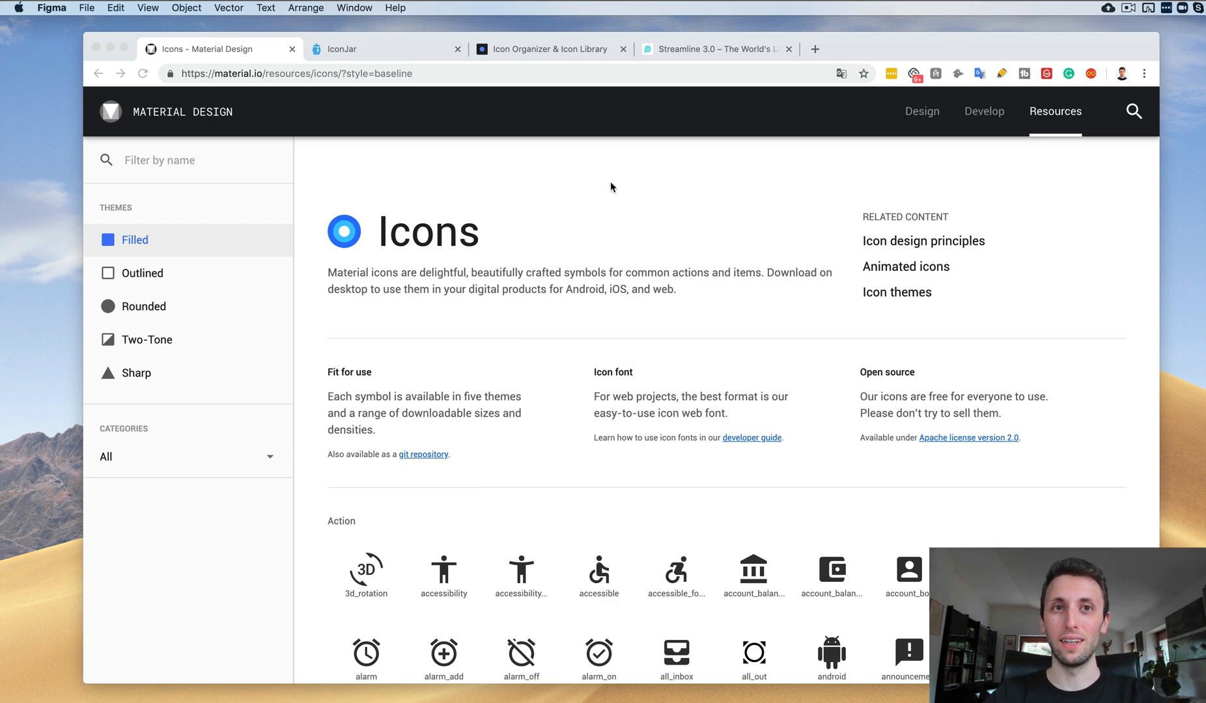
scroll("down", 3)
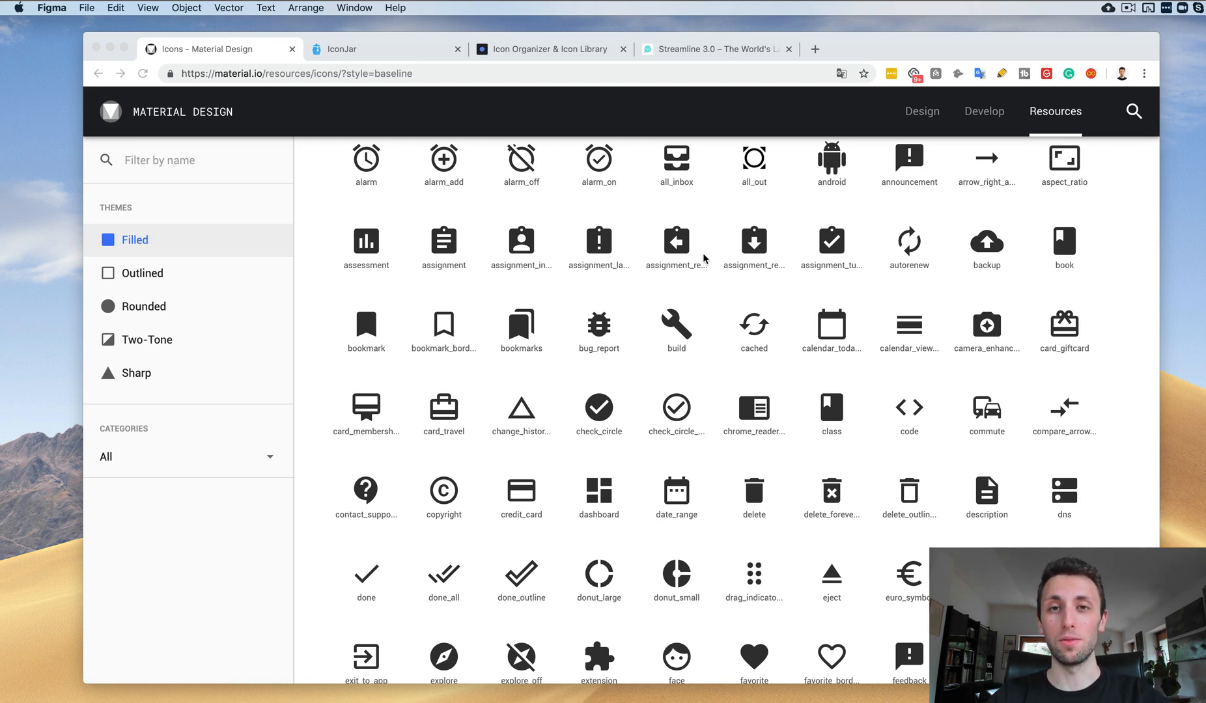
scroll("down", 3)
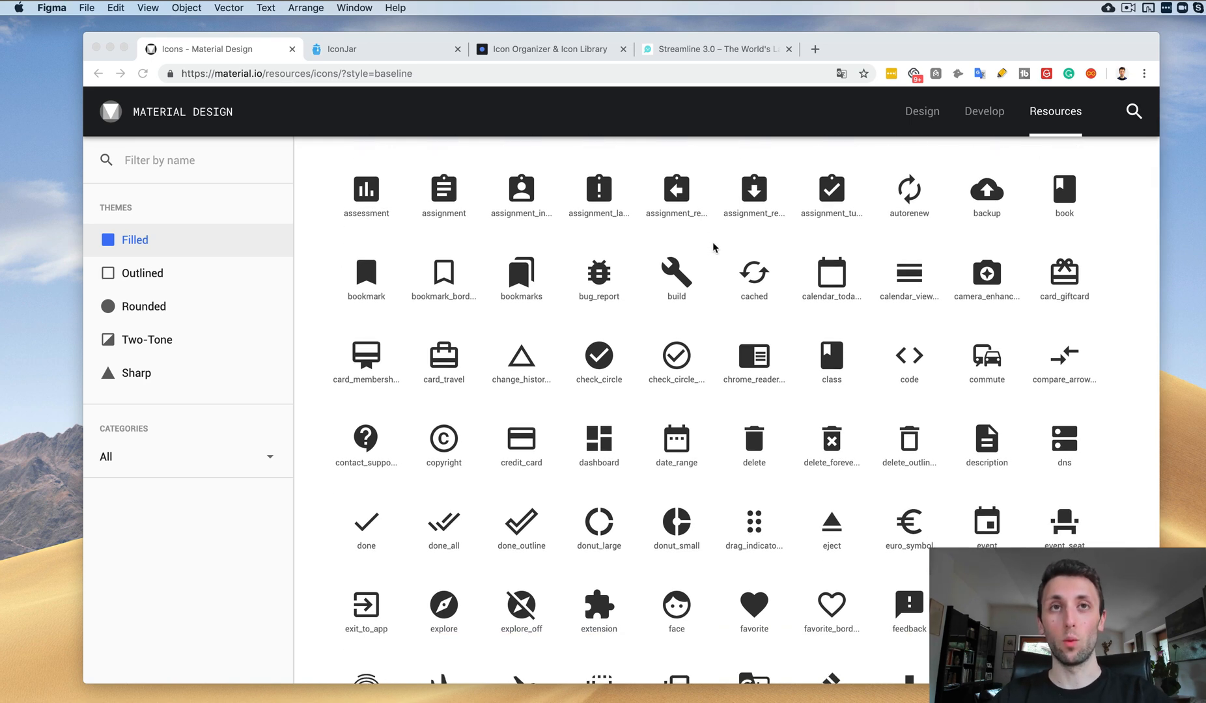
scroll("down", 3)
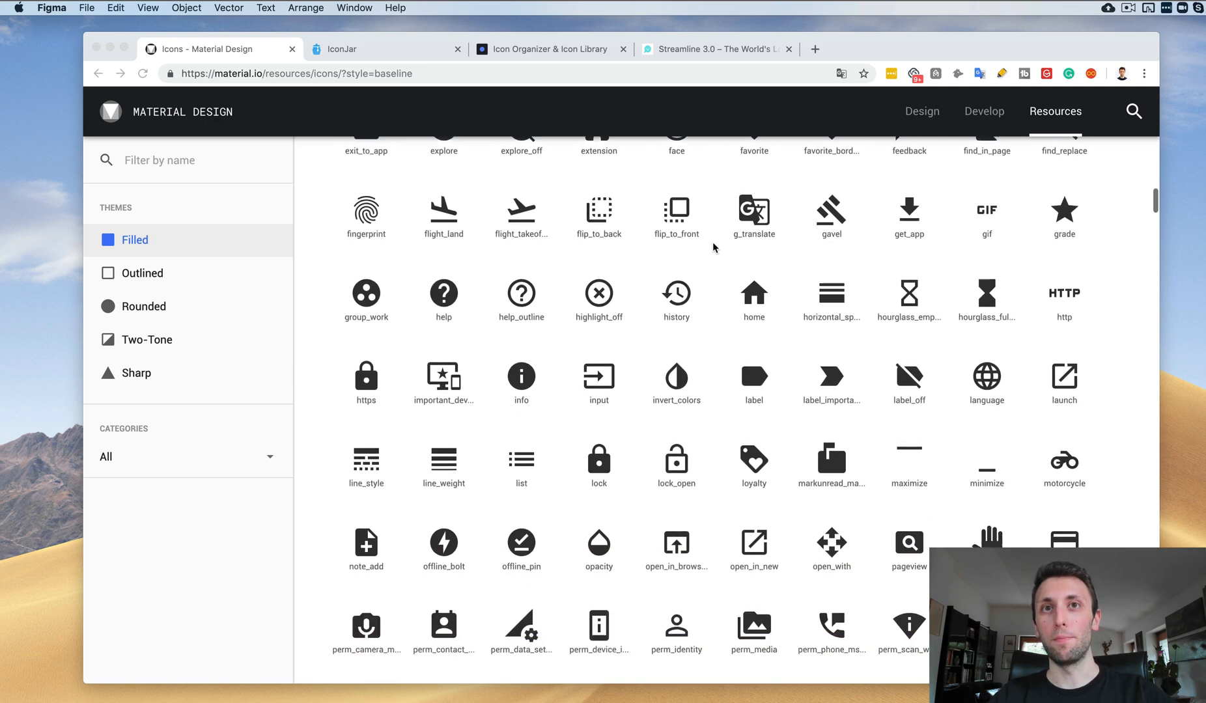
scroll("down", 3)
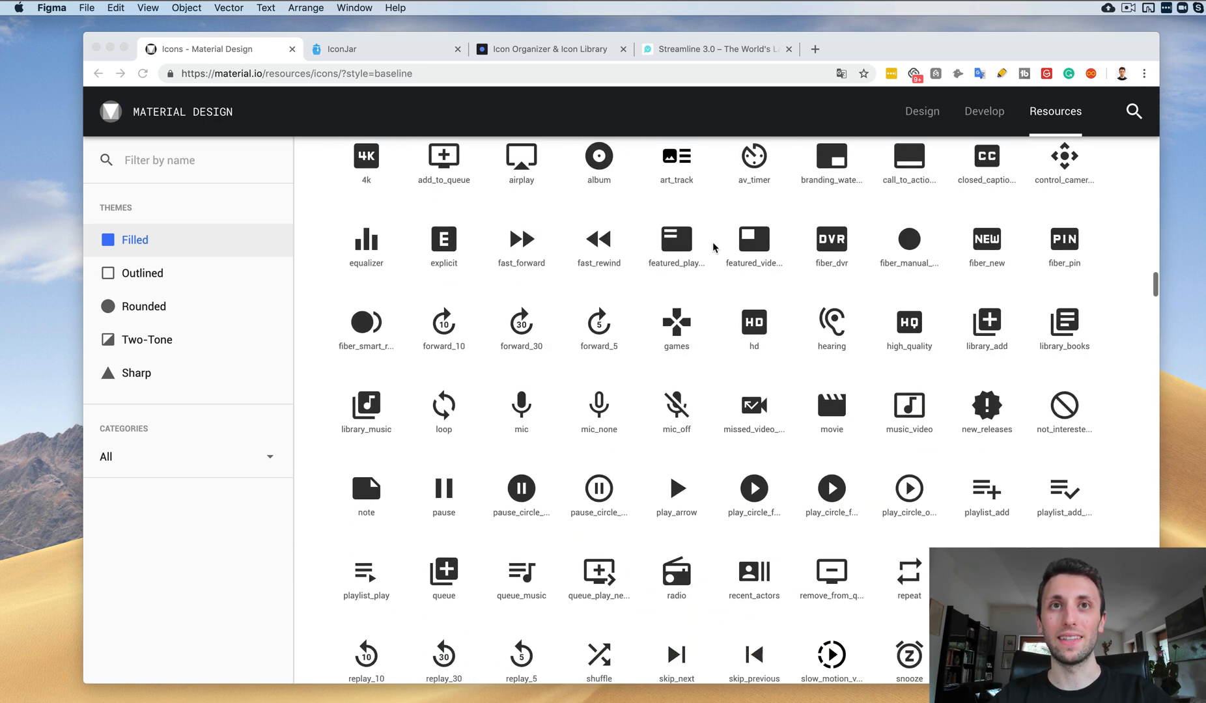
scroll("down", 3)
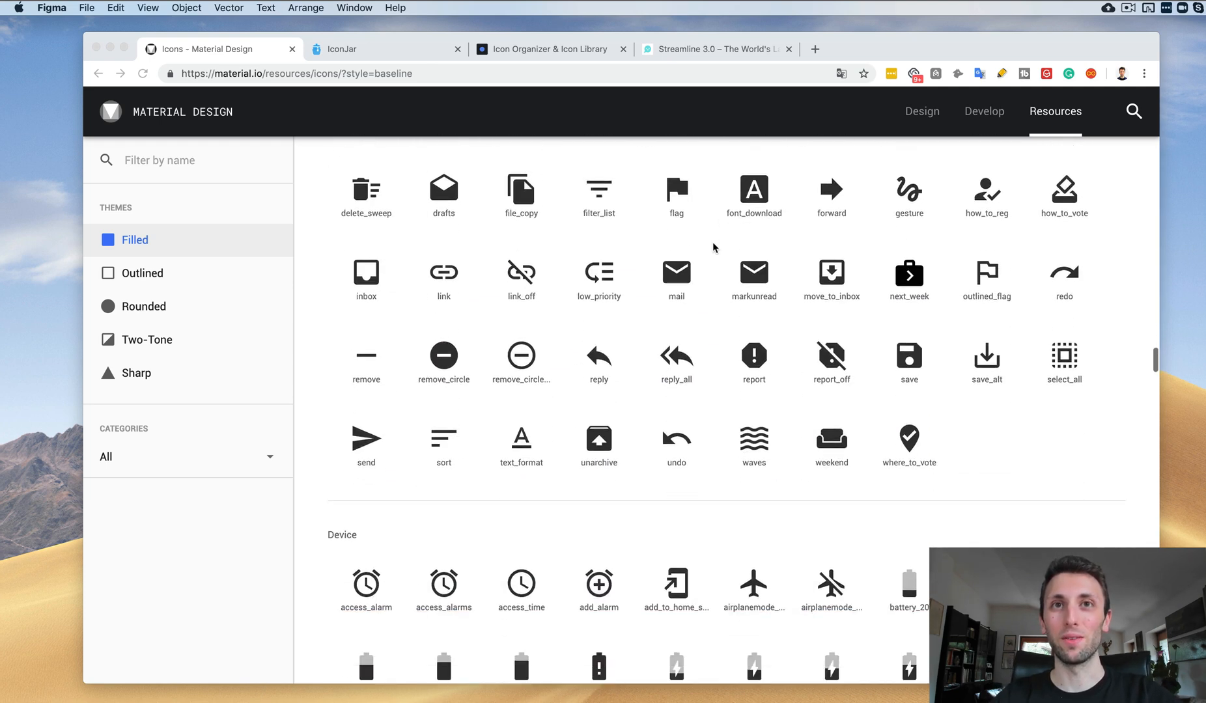
scroll("down", 3)
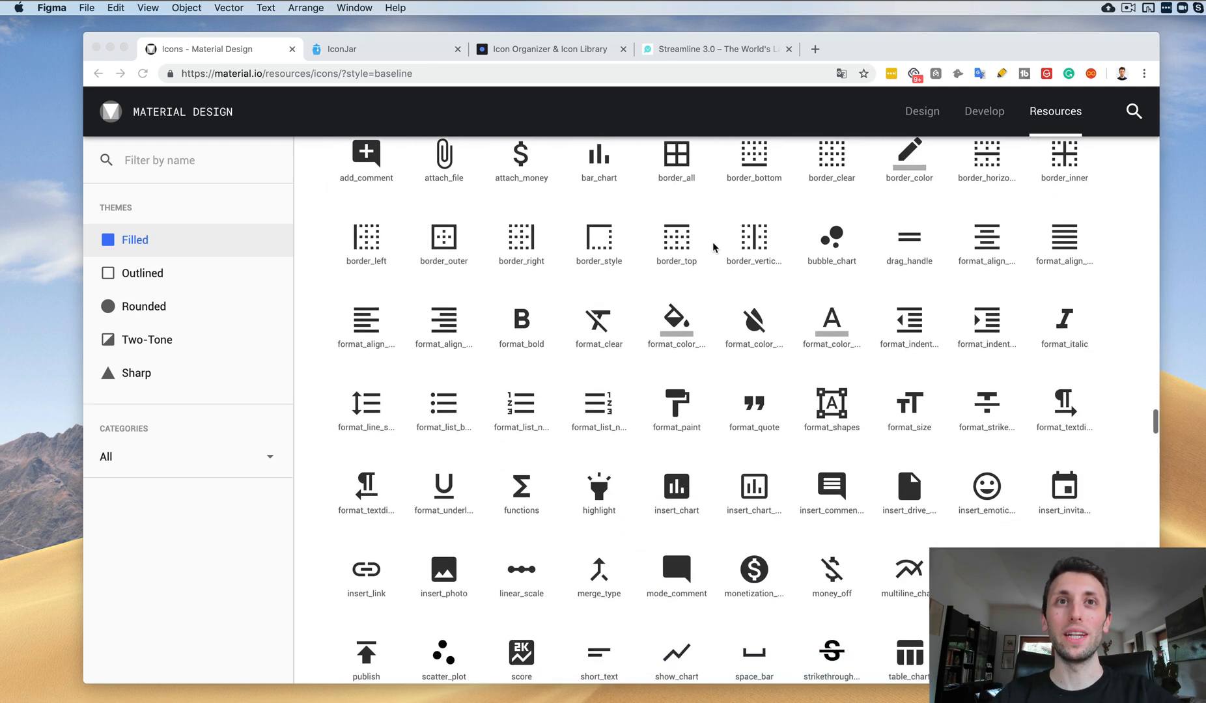
scroll("down", 3)
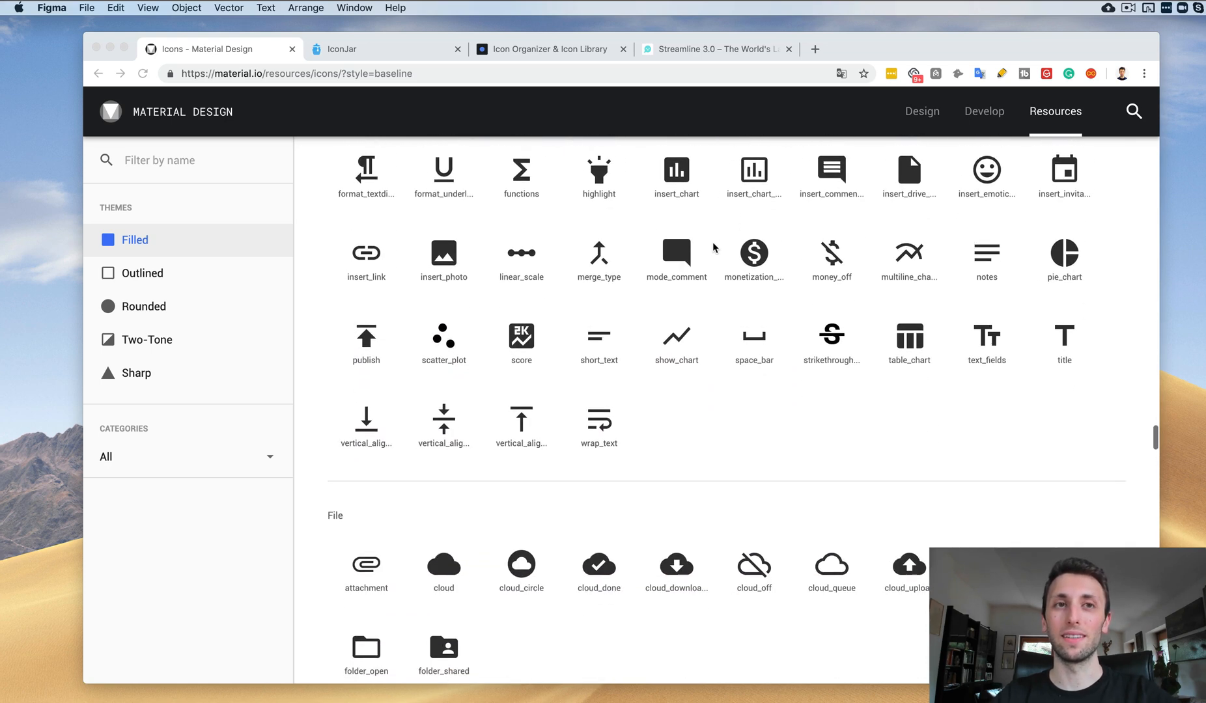
scroll("down", 3)
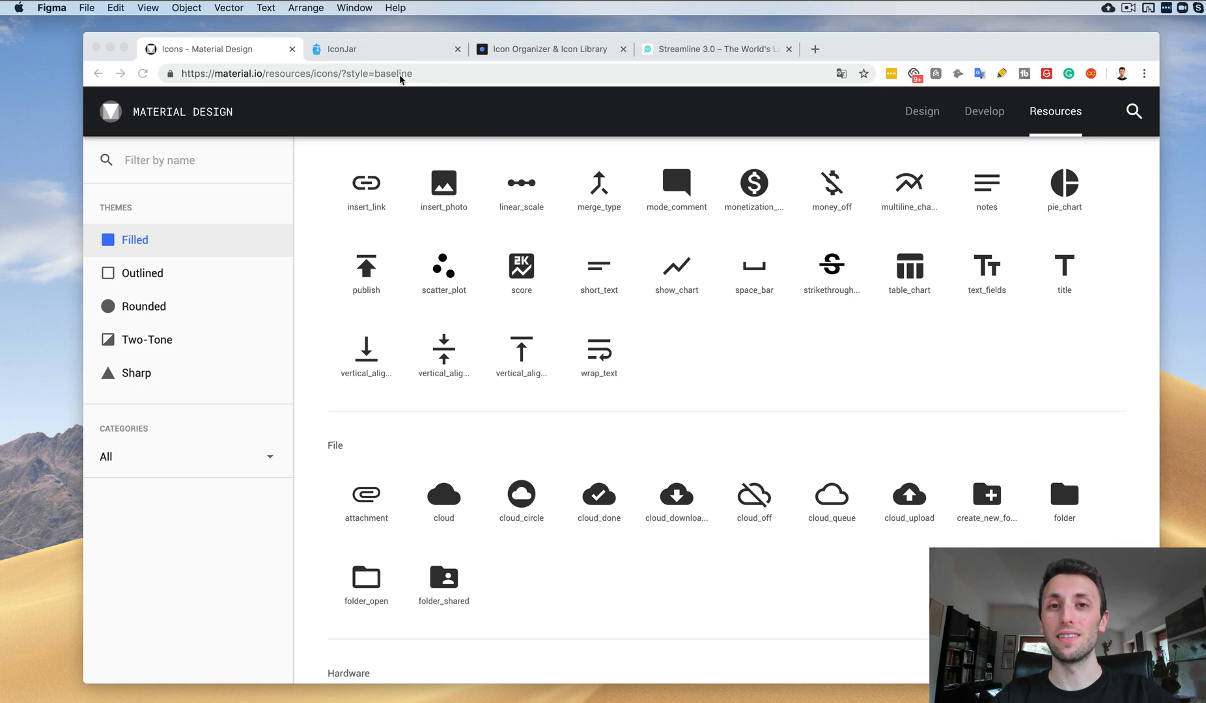
mouse_move(555, 351)
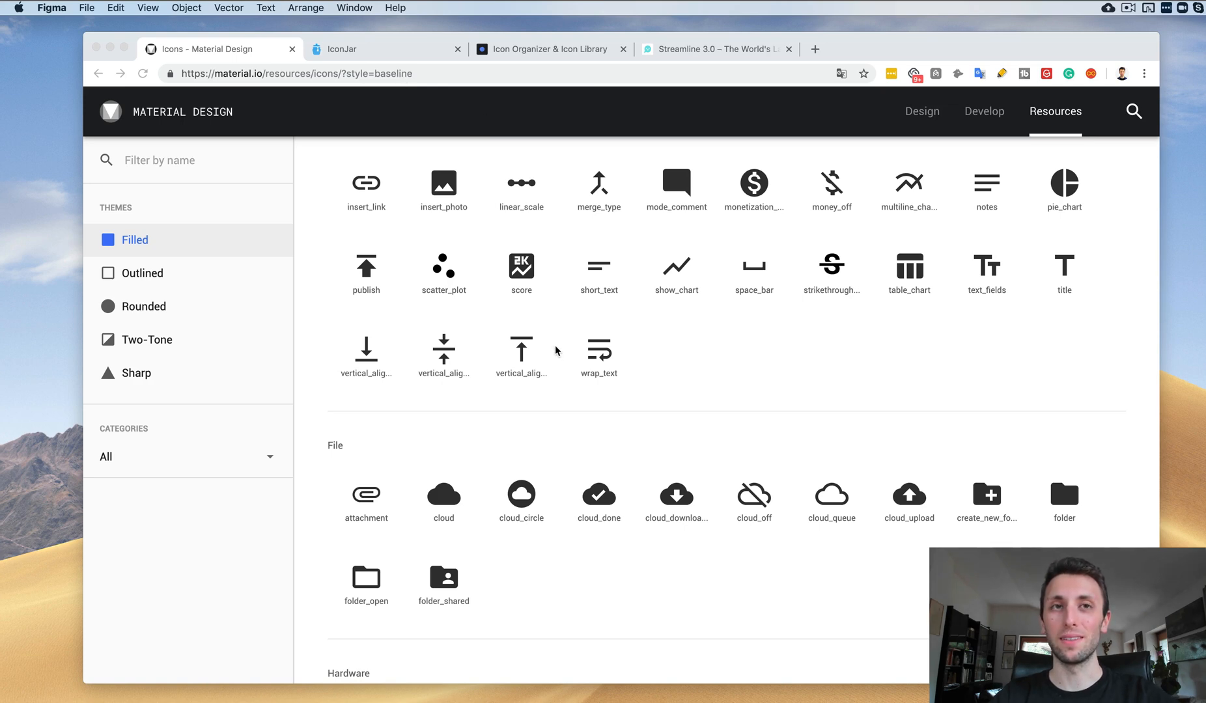
Switch to the IconJar tab at geticonjar.com and scroll its homepage.
scroll("down", 3)
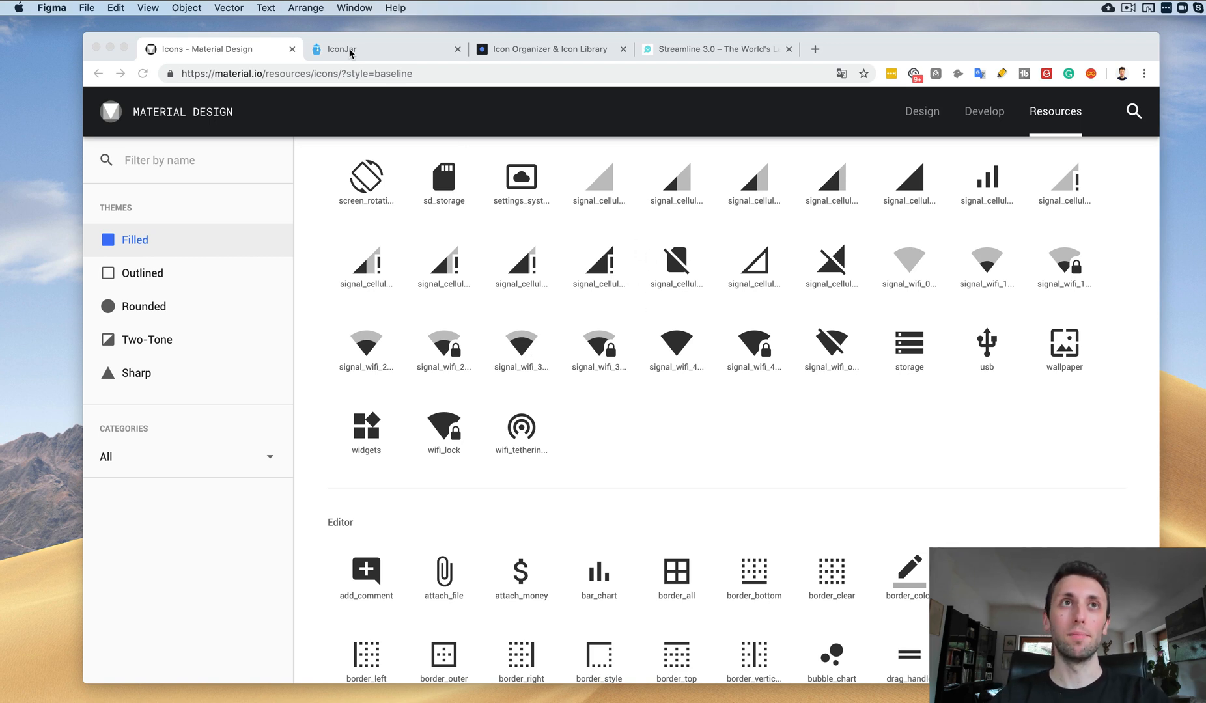
left_click(341, 49)
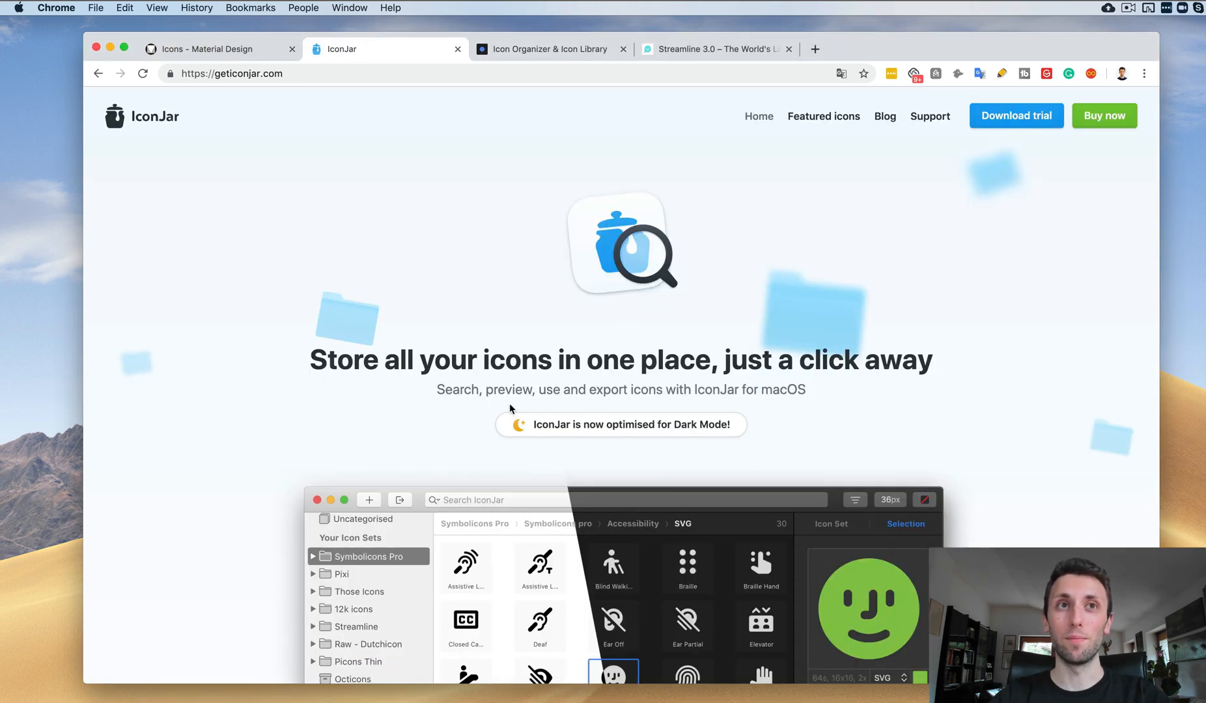
mouse_move(515, 315)
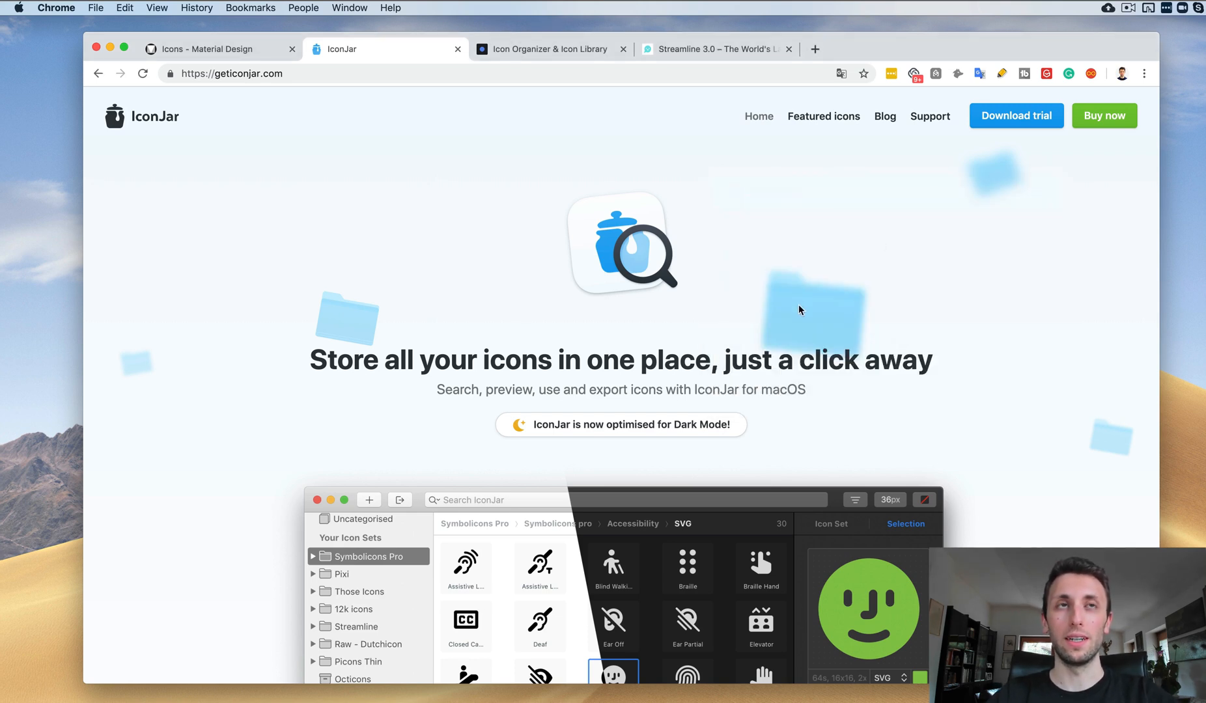
mouse_move(771, 311)
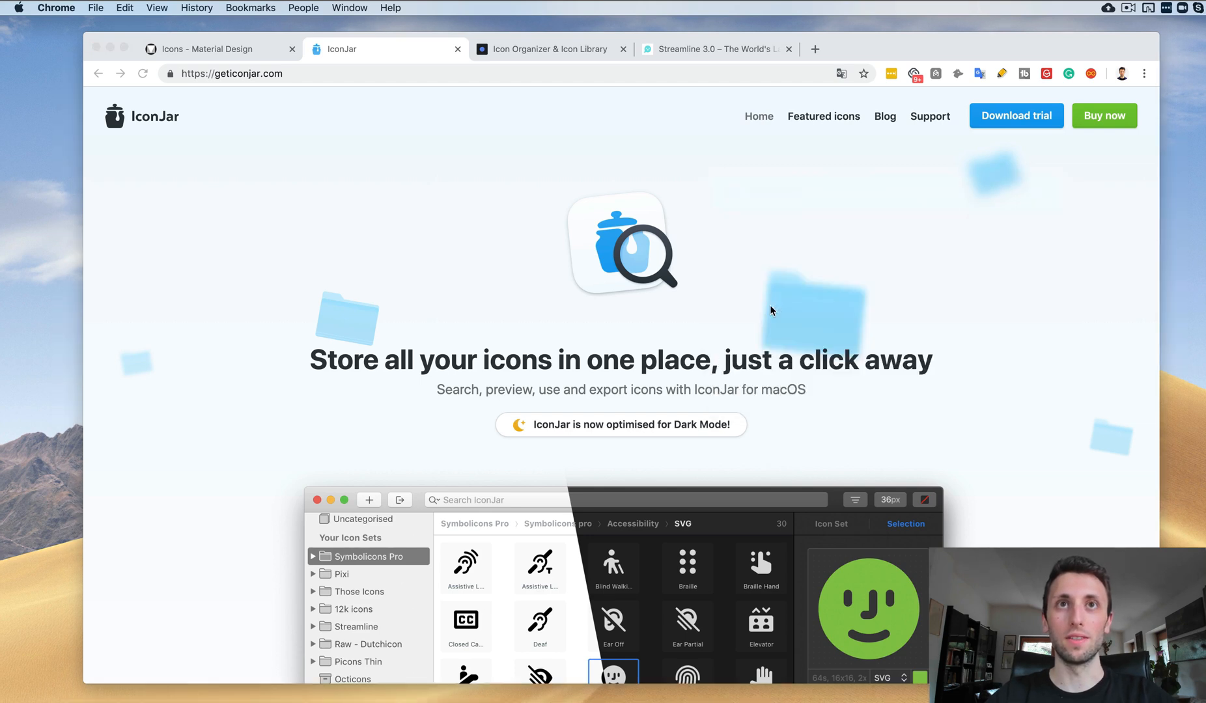
mouse_move(744, 200)
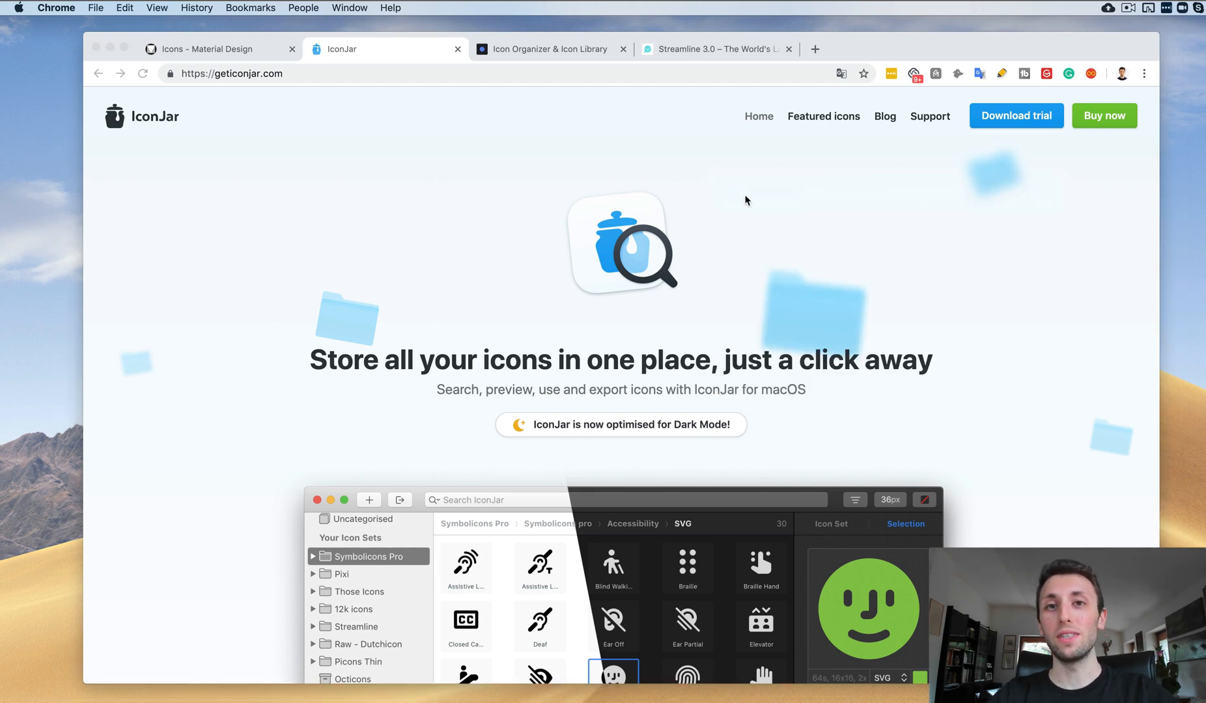
scroll("down", 3)
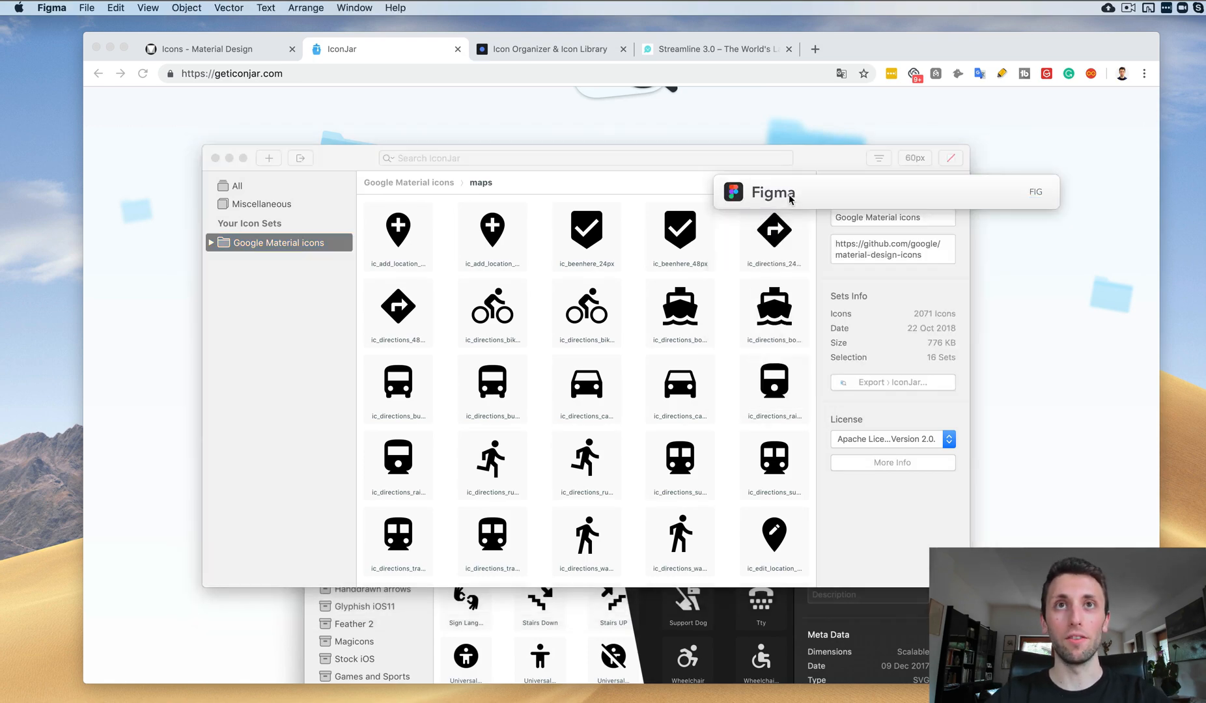
Bring the IconJar app forward and search the Google Material icons for 'user'.
key("F3")
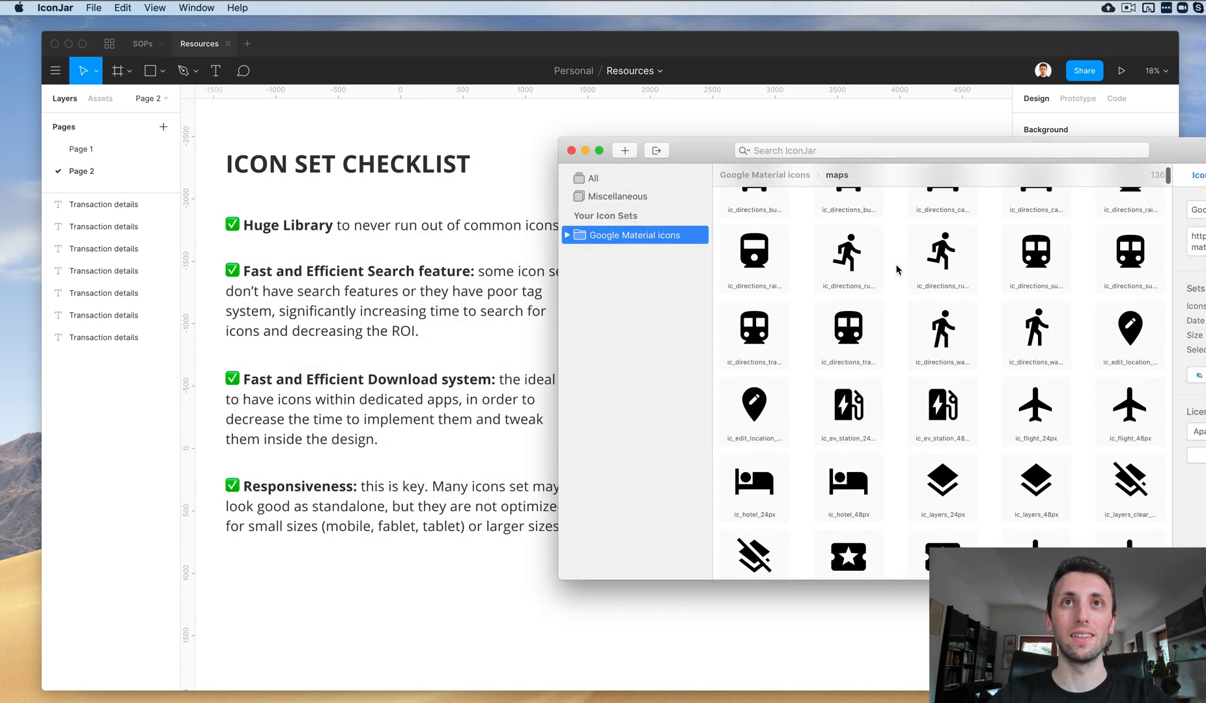
left_click(845, 150)
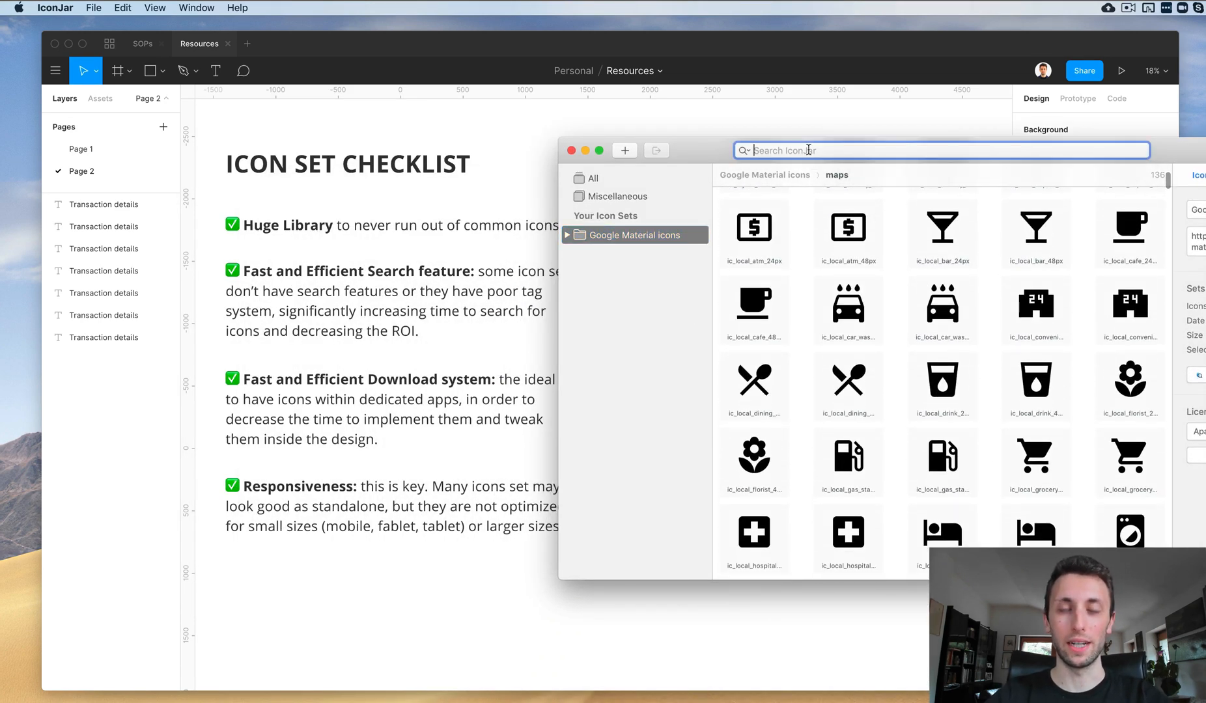
type("user")
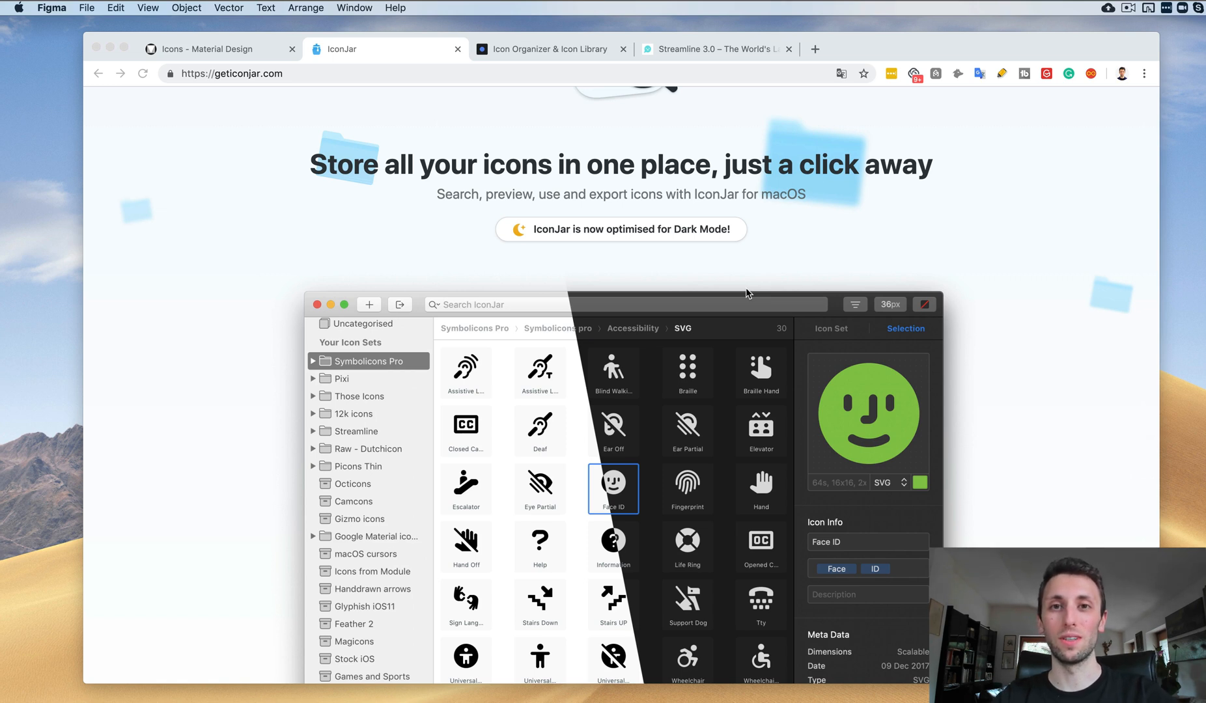
mouse_move(820, 227)
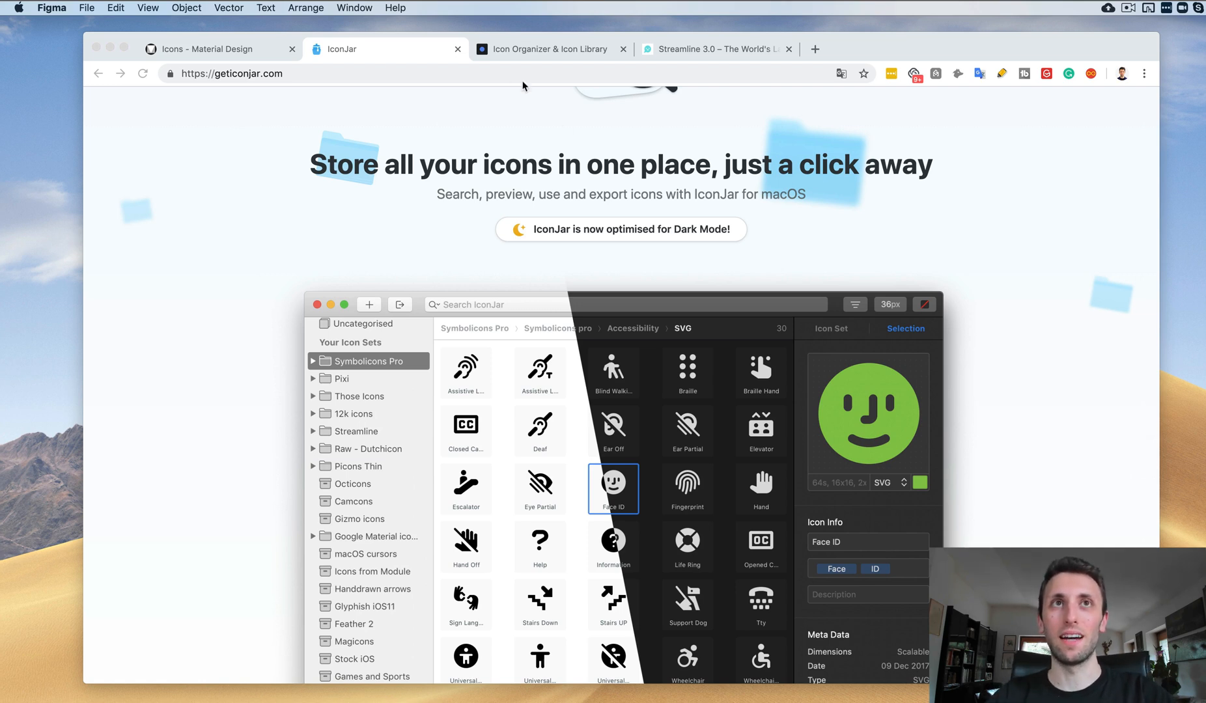
mouse_move(531, 52)
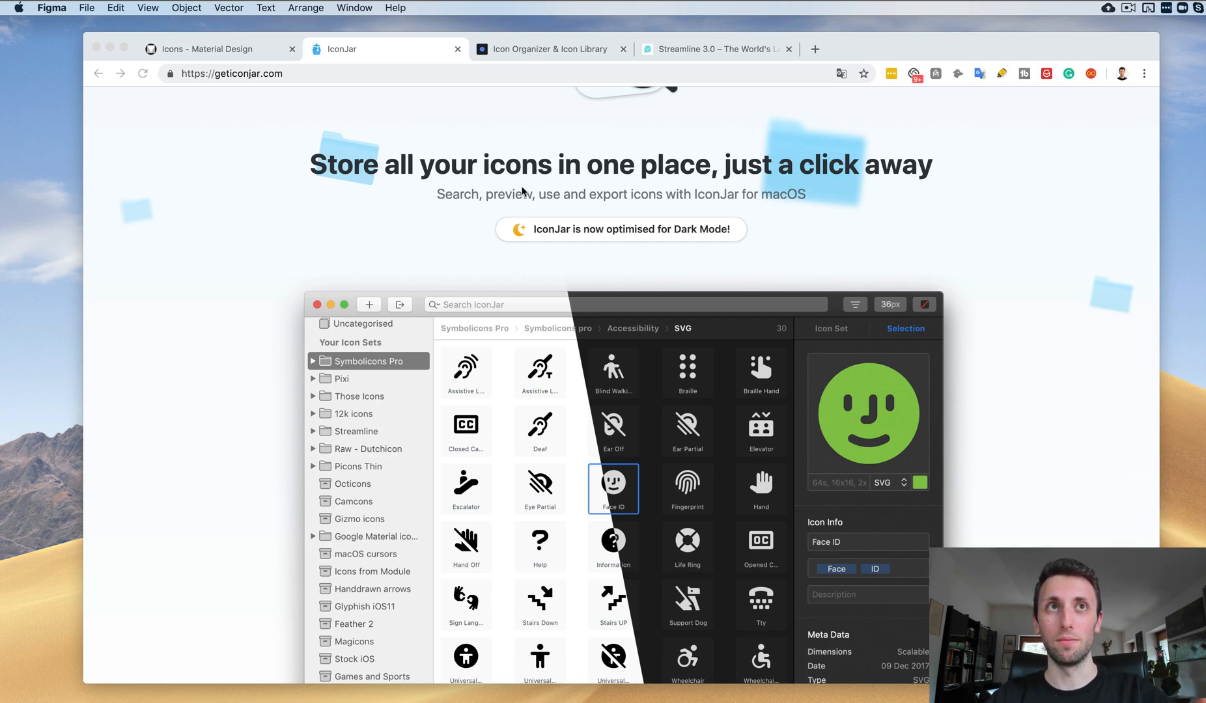
Switch Chrome to the Nucleo 'Icon Organizer & Icon Library' page.
left_click(547, 48)
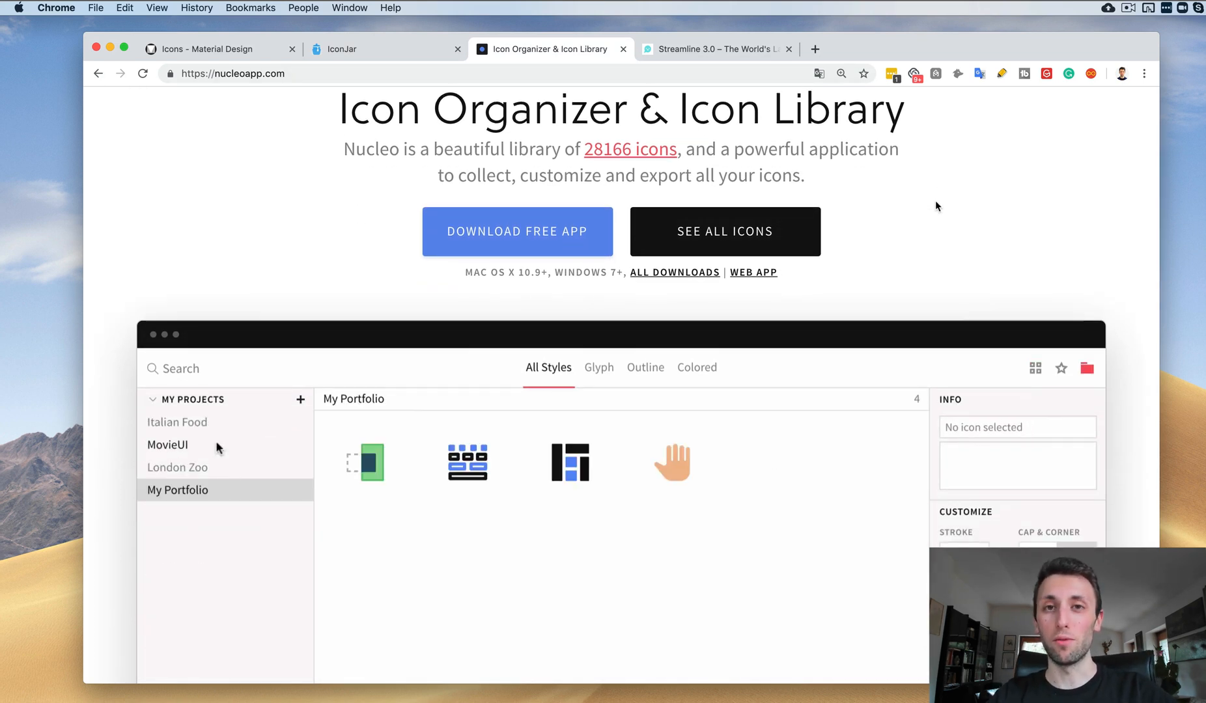
left_click(166, 444)
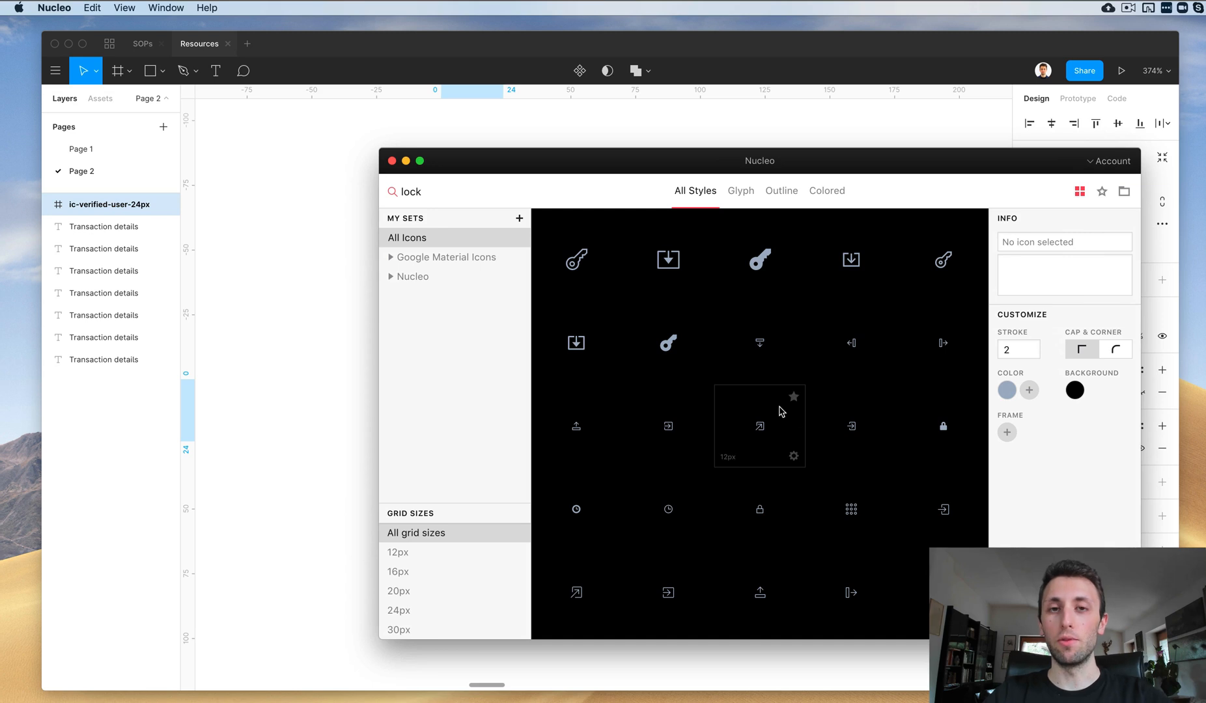
Filter Nucleo's 'lock' results to Glyph, then Outline, and reposition the window.
scroll("down", 3)
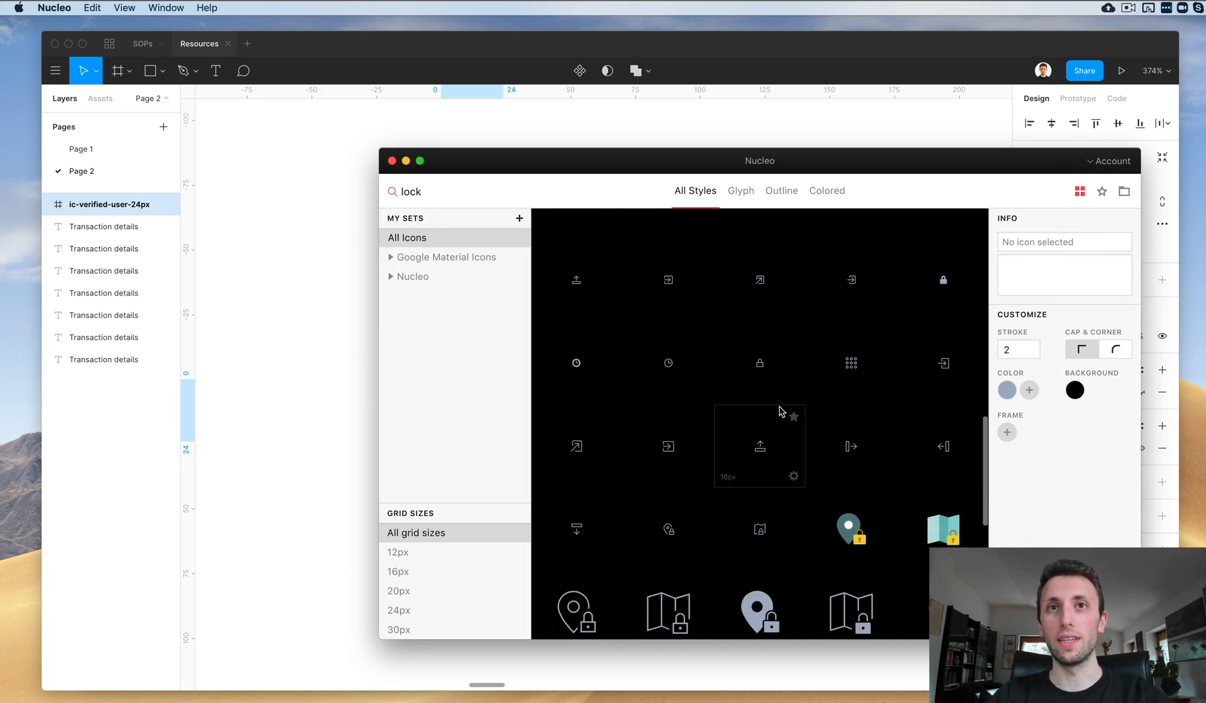
scroll("down", 3)
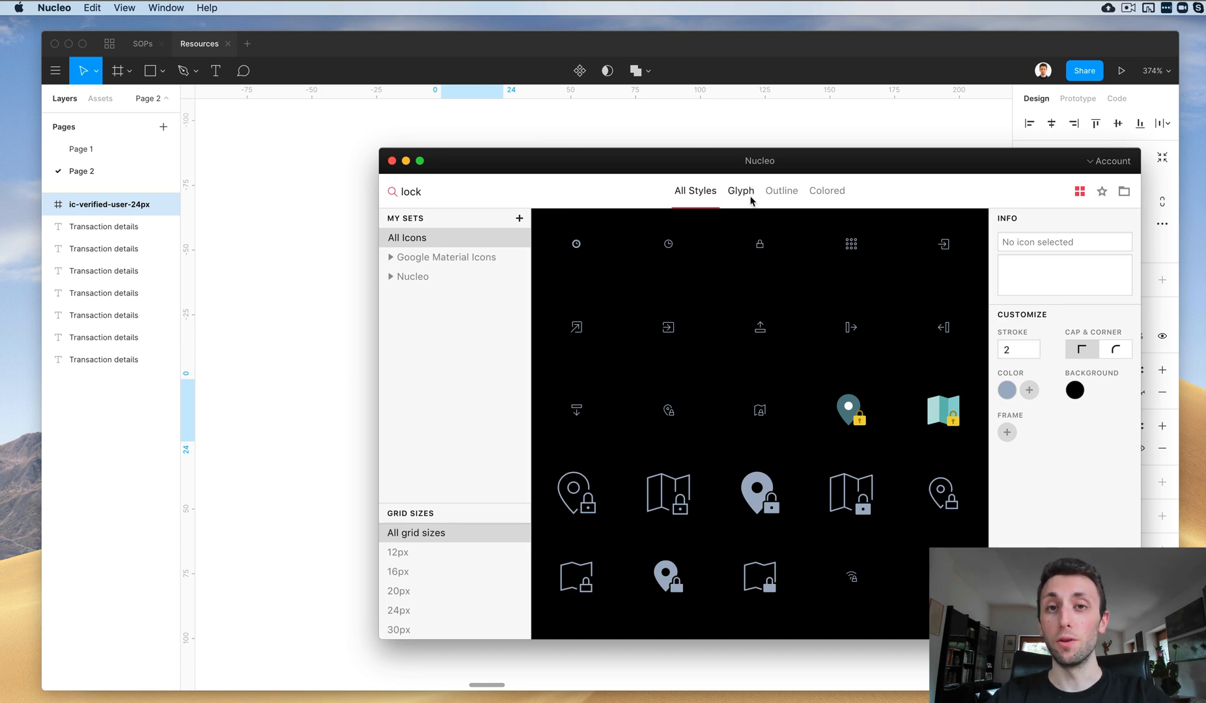
mouse_move(744, 201)
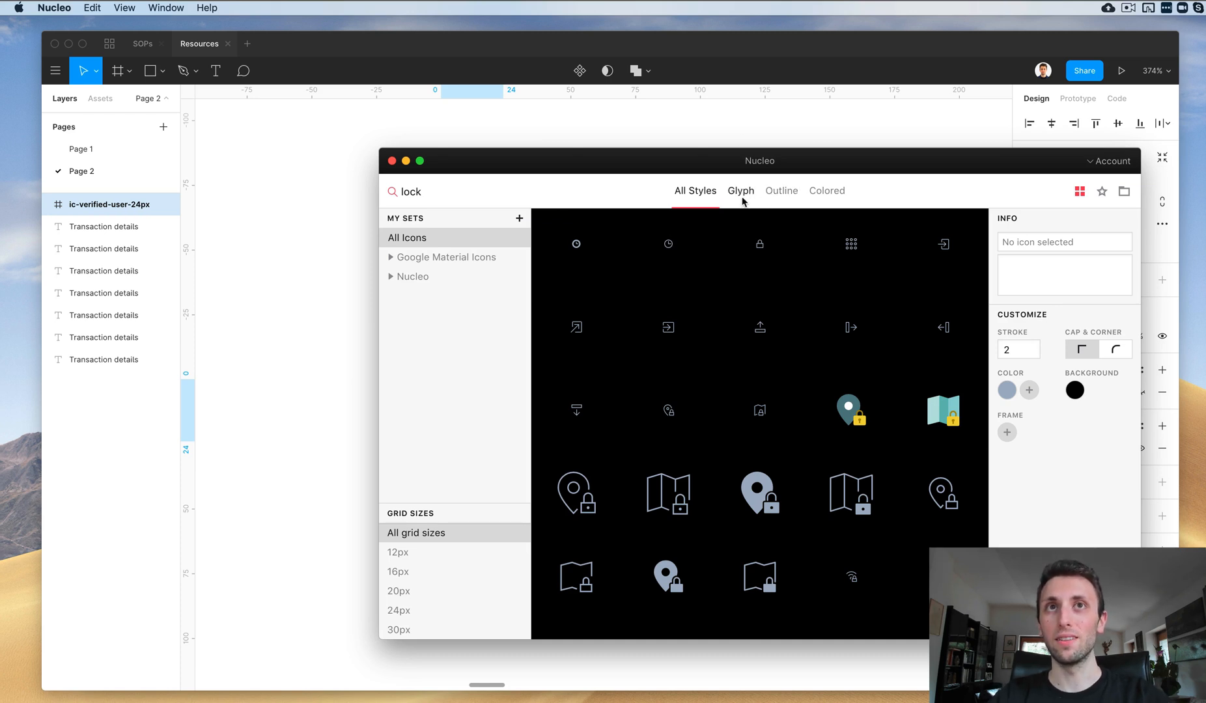
left_click(739, 191)
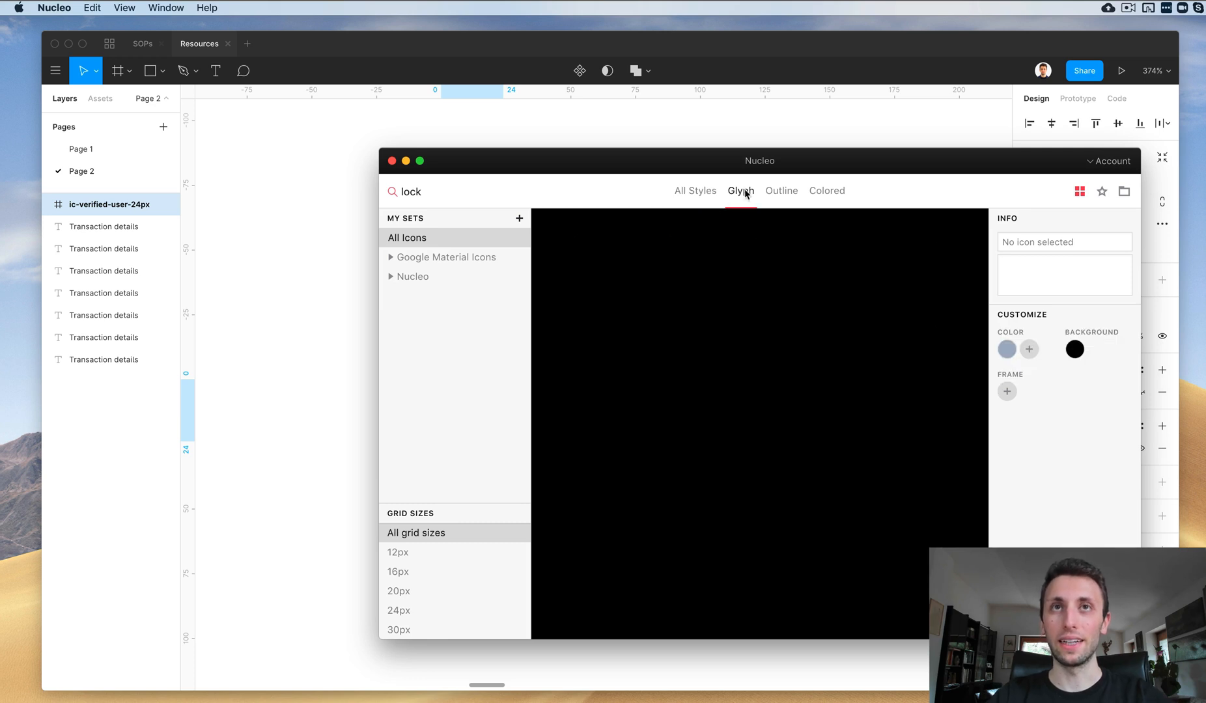
mouse_move(846, 199)
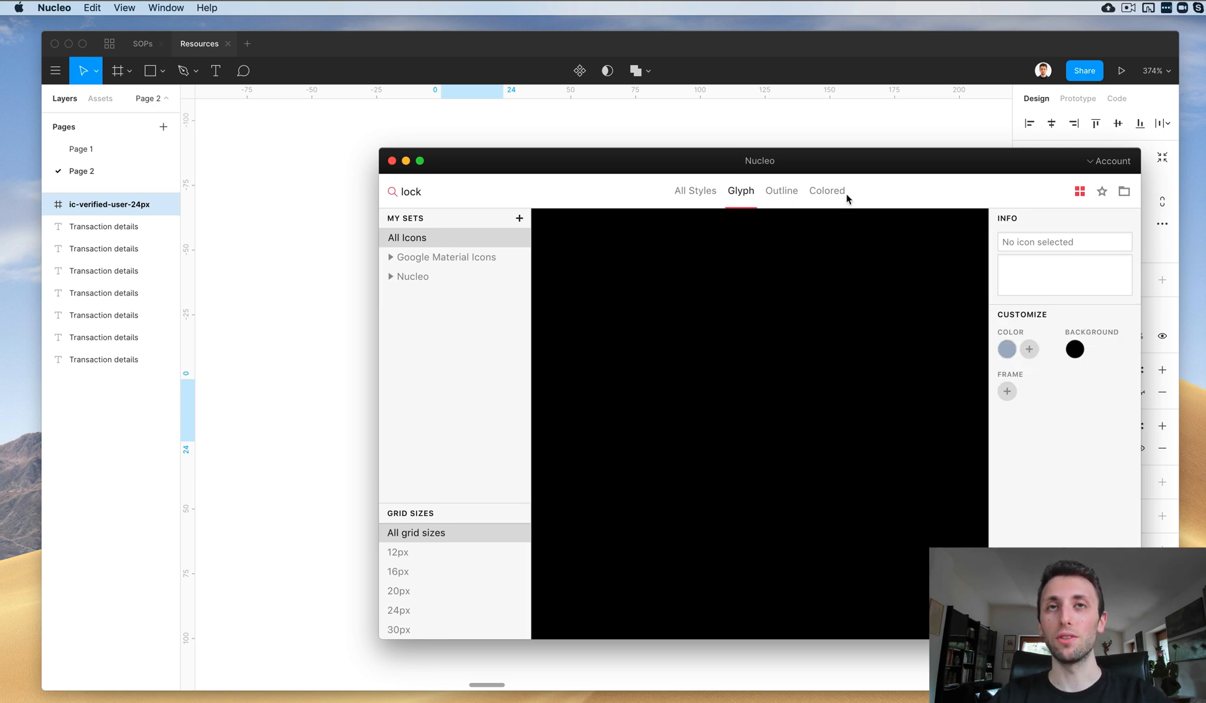
left_click(781, 191)
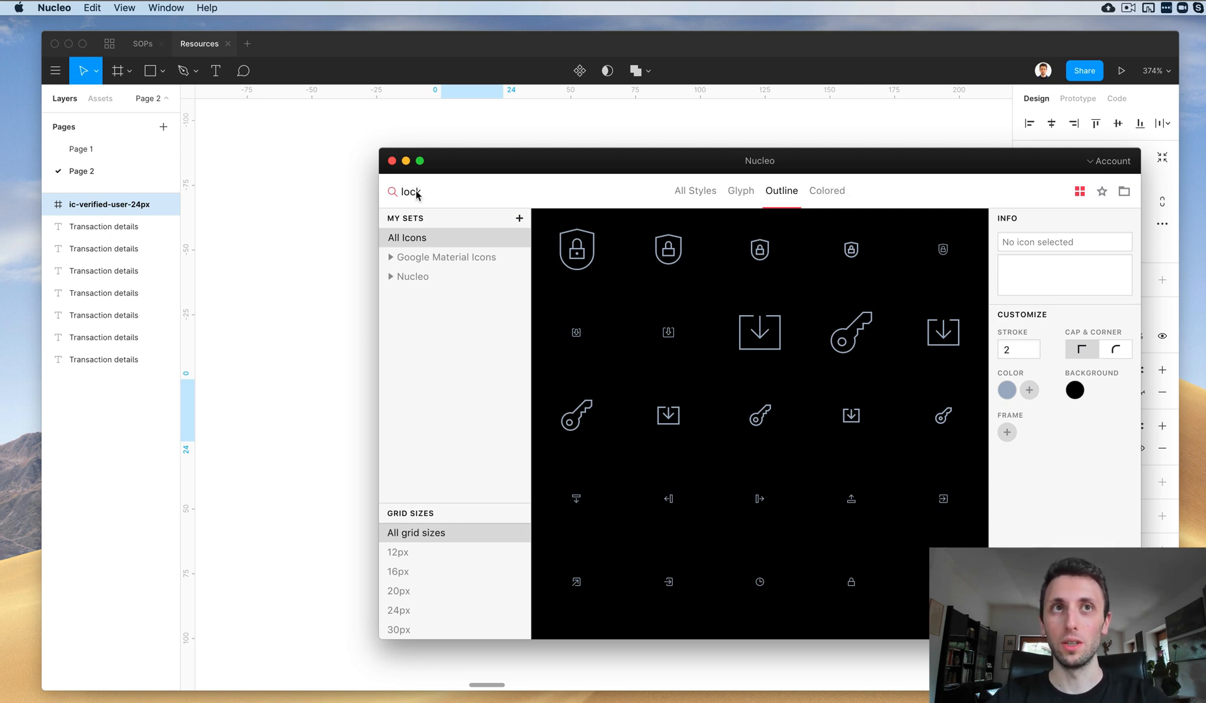
mouse_move(756, 338)
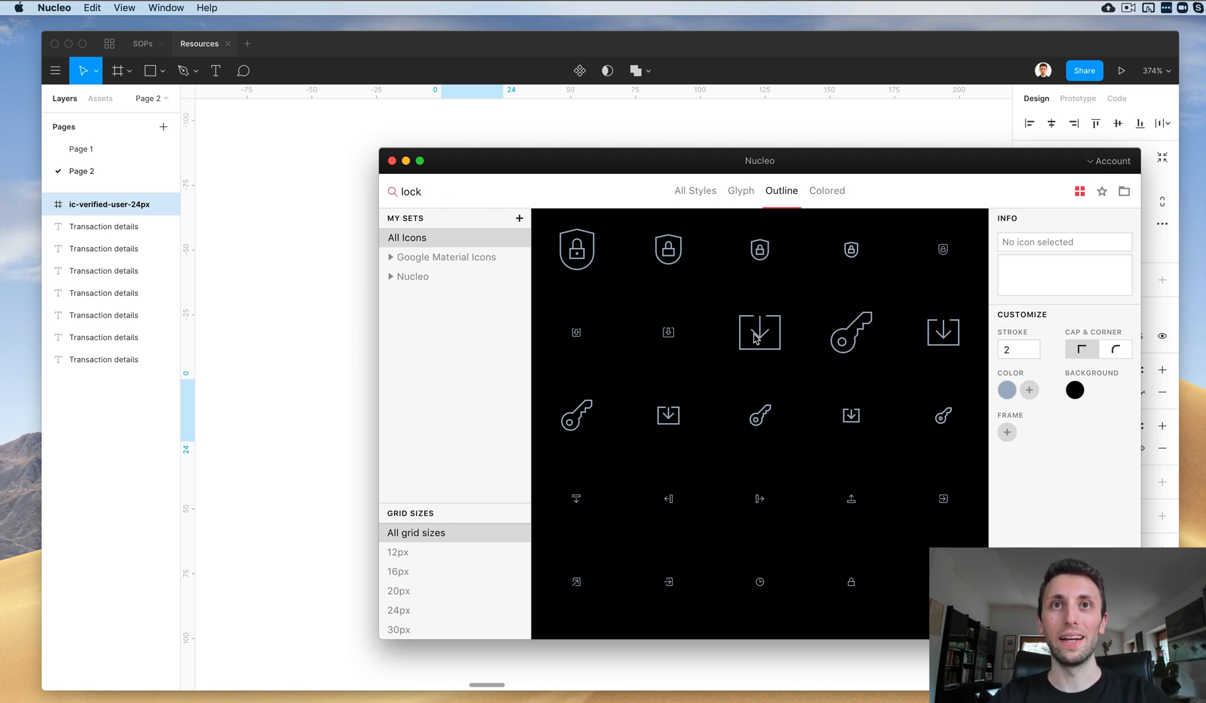
left_click_drag(759, 161, 723, 170)
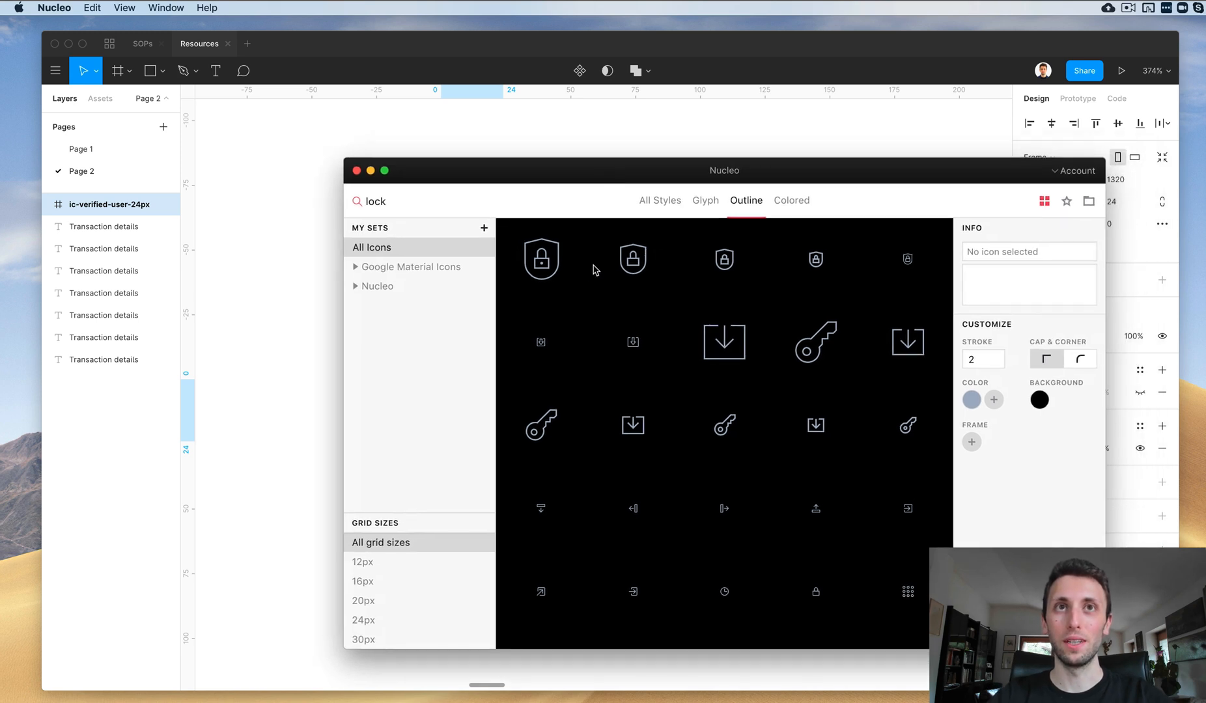
mouse_move(641, 260)
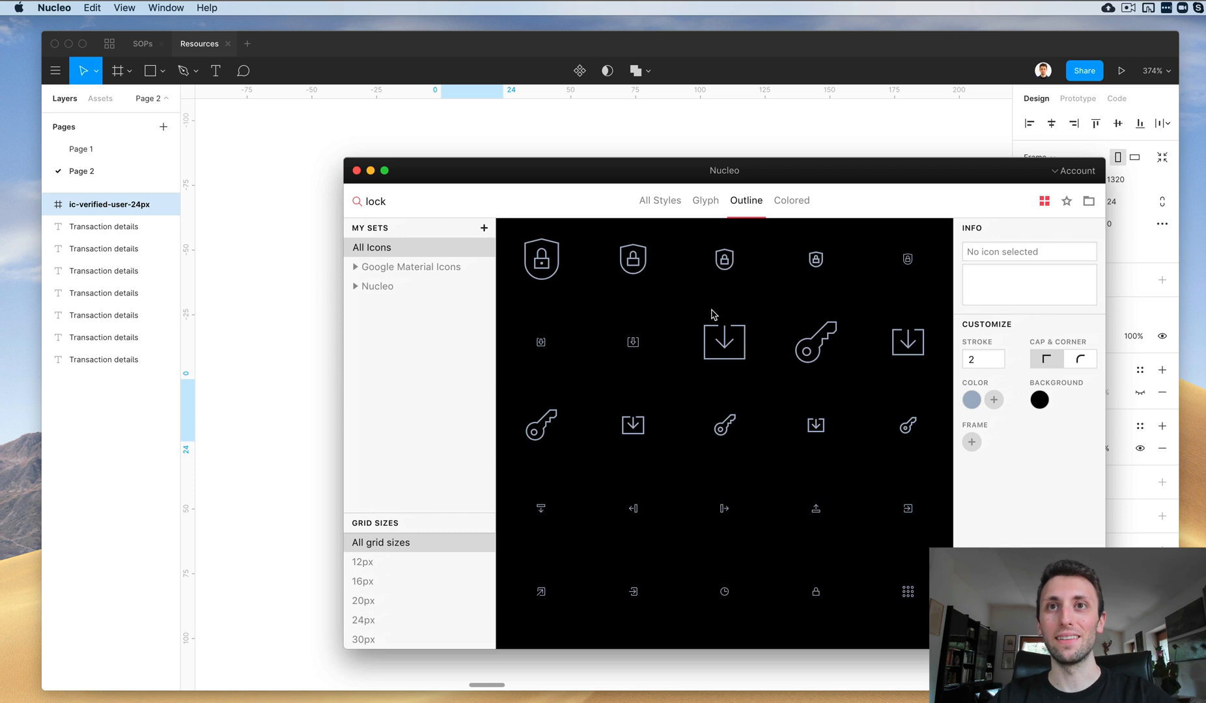
mouse_move(276, 257)
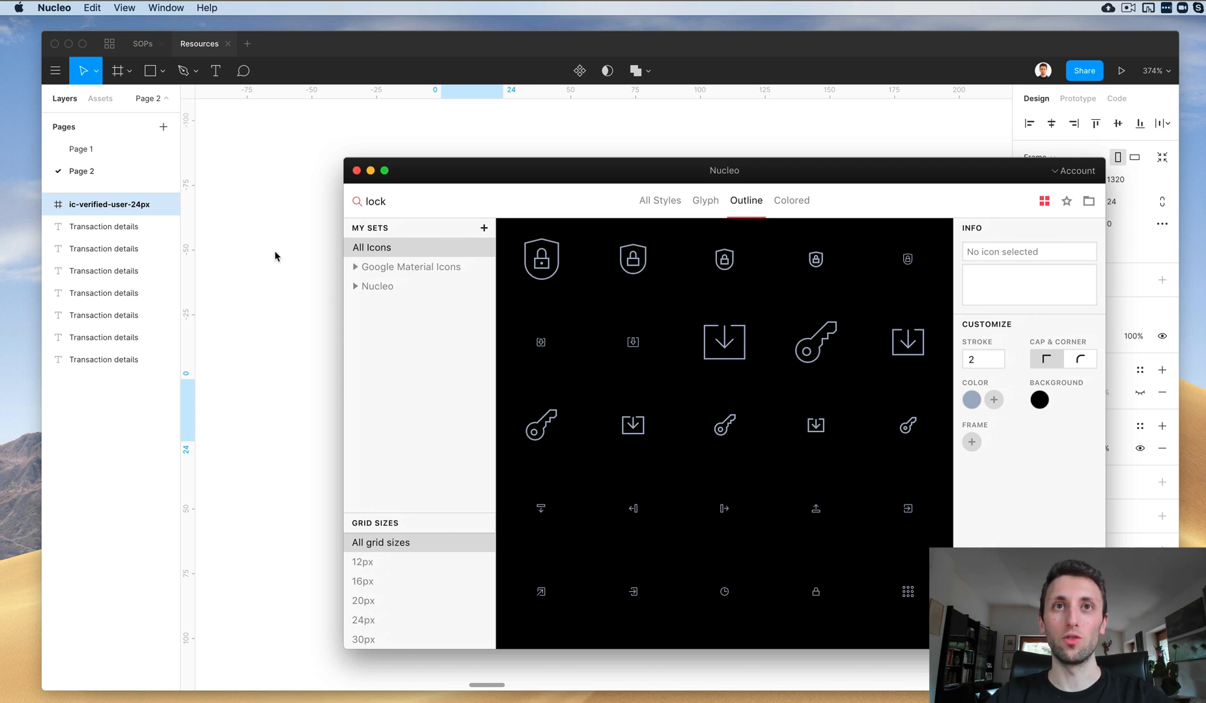
mouse_move(272, 318)
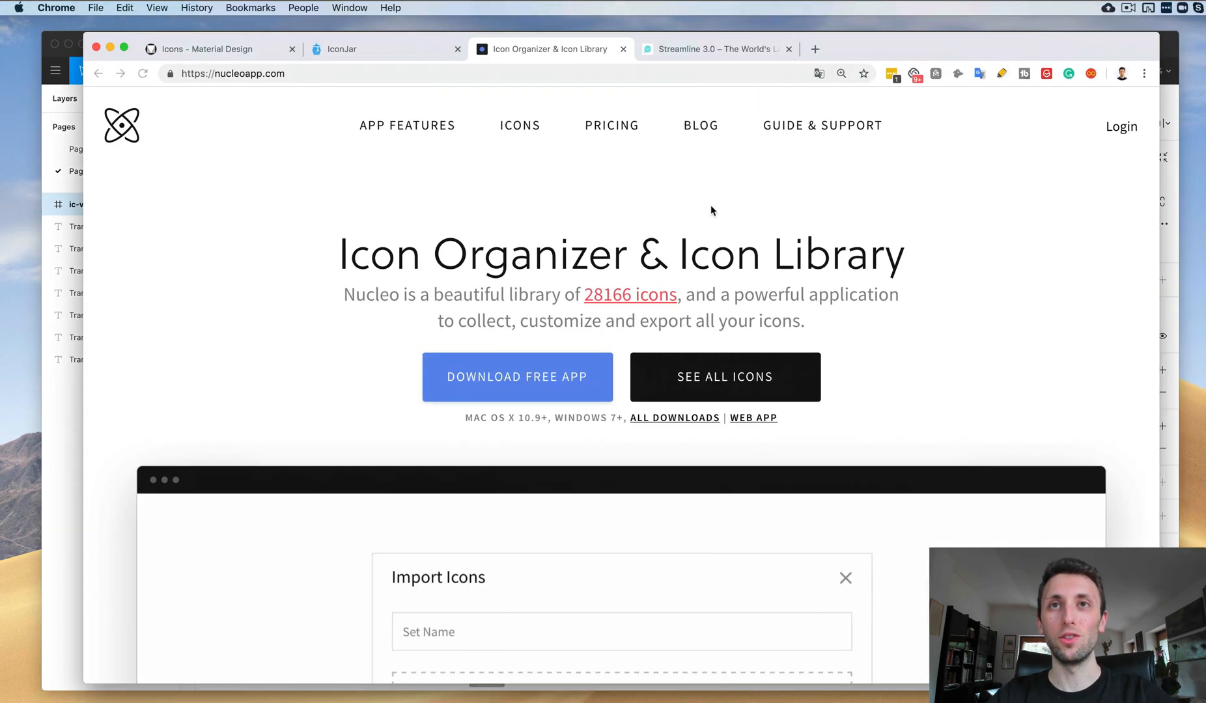
Enter 'Star' as the Nucleo set name and switch to the Streamline tab.
type("Star")
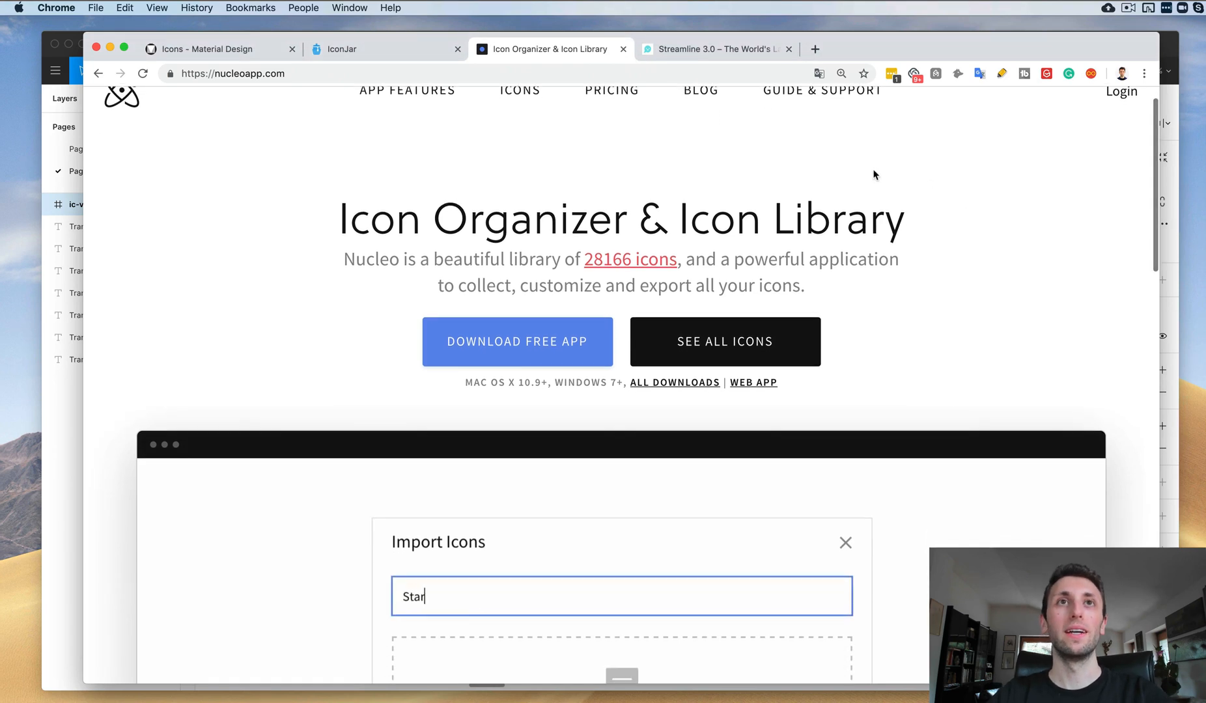
left_click(713, 48)
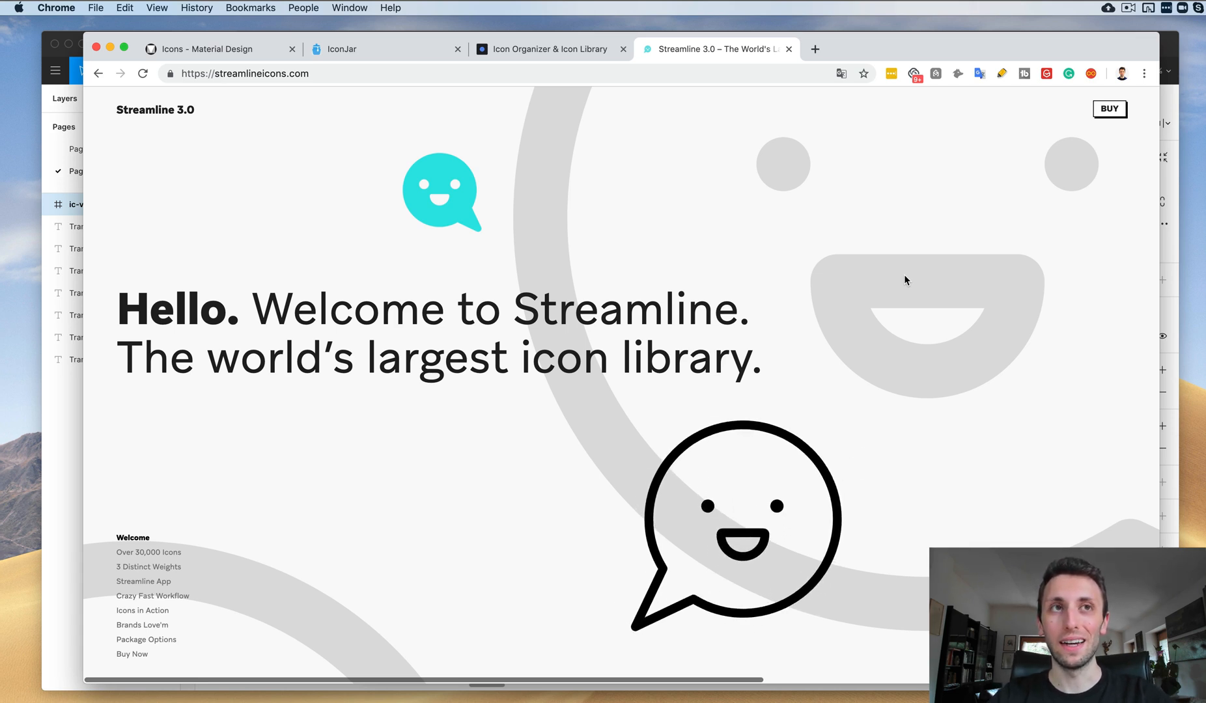
Scroll through Streamline's app and workflow sections, typing 'brain'.
scroll("down", 3)
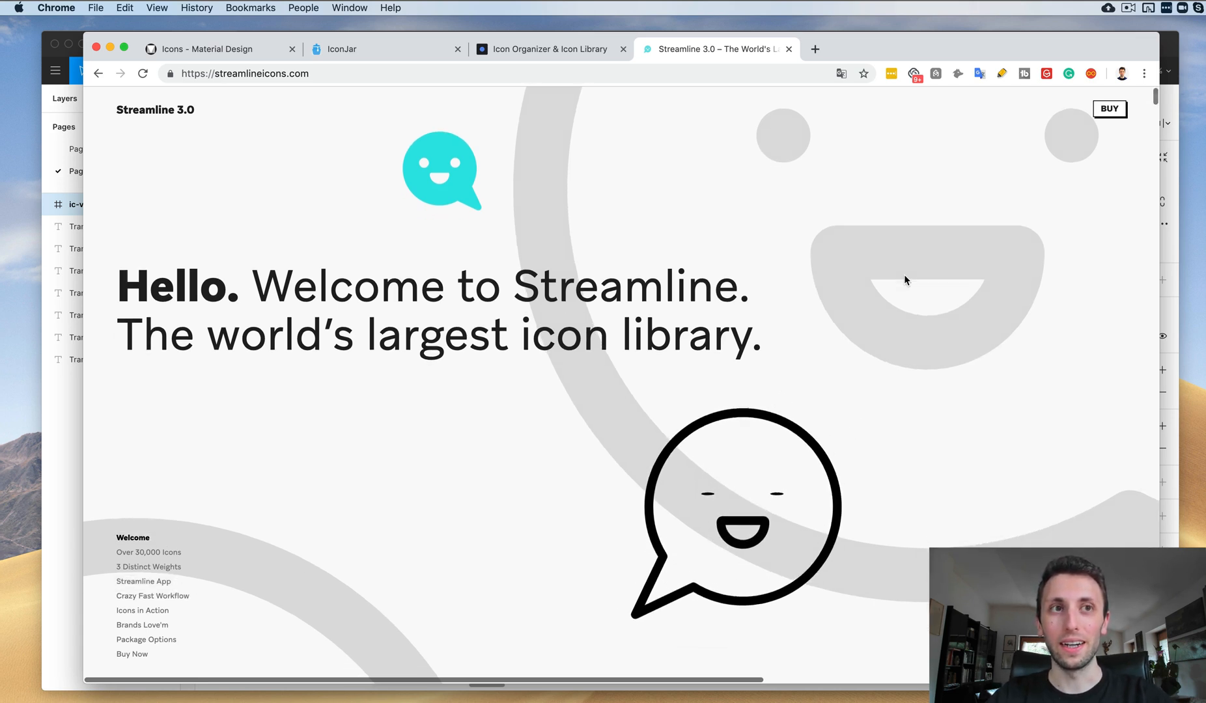
scroll("down", 3)
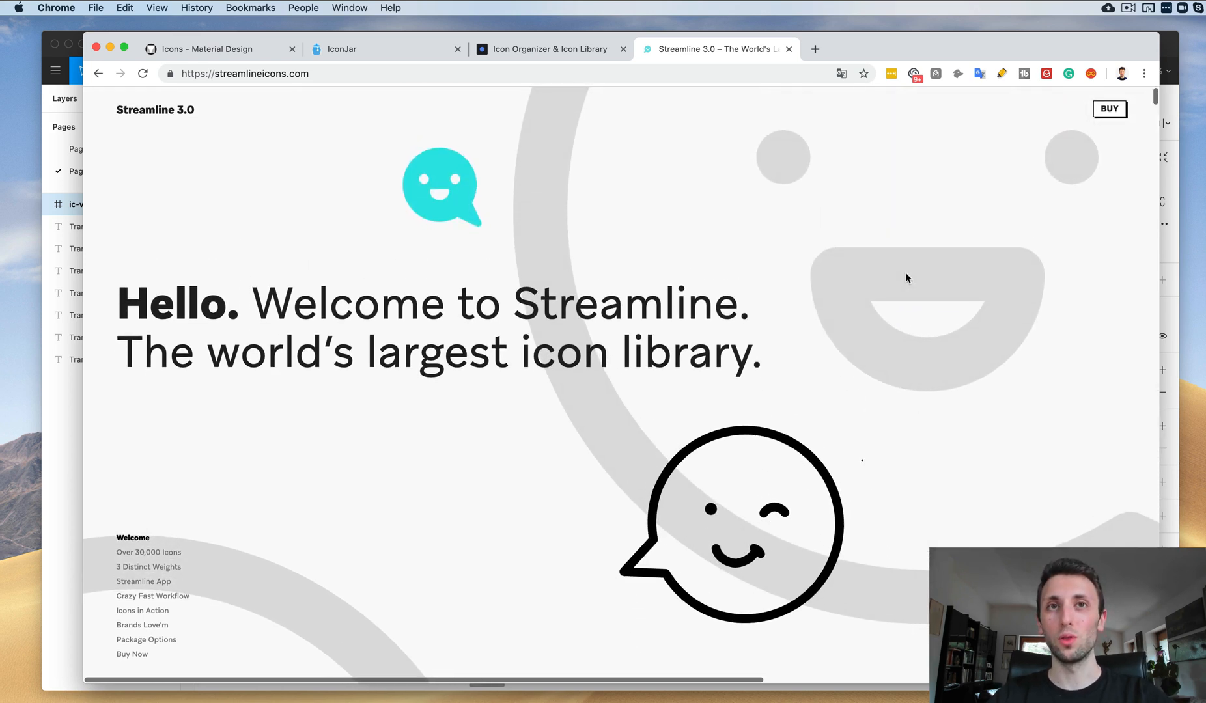
scroll("down", 3)
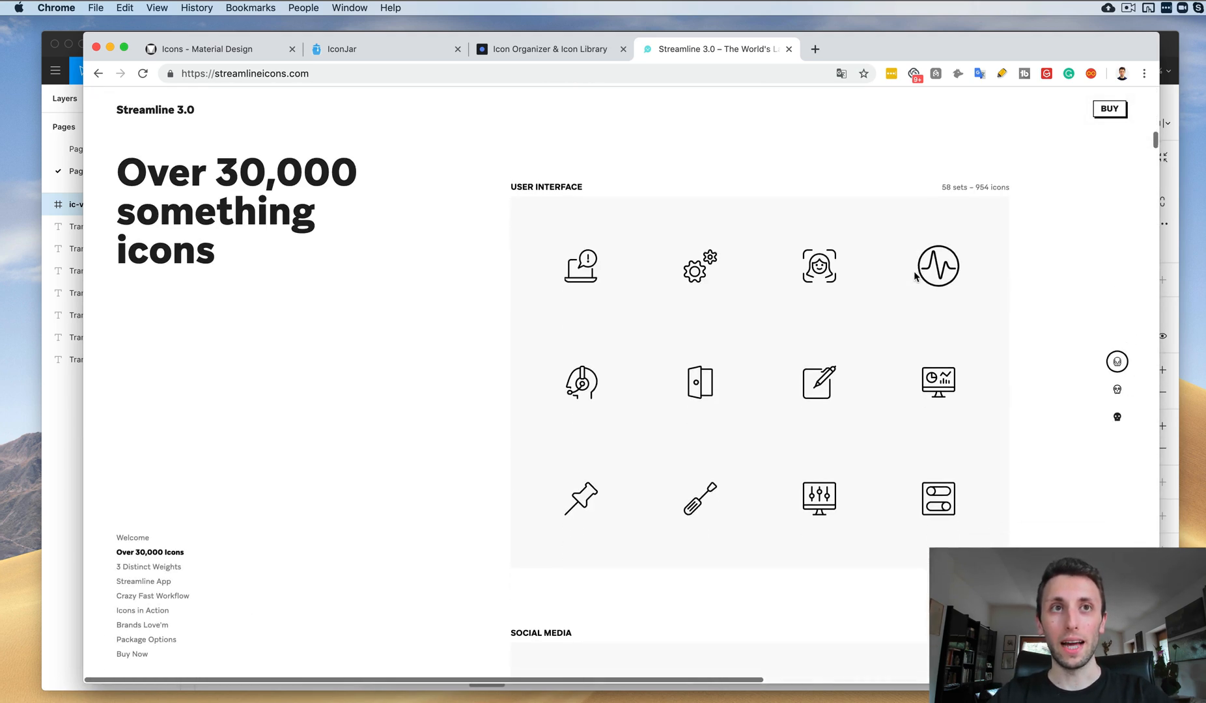
scroll("down", 3)
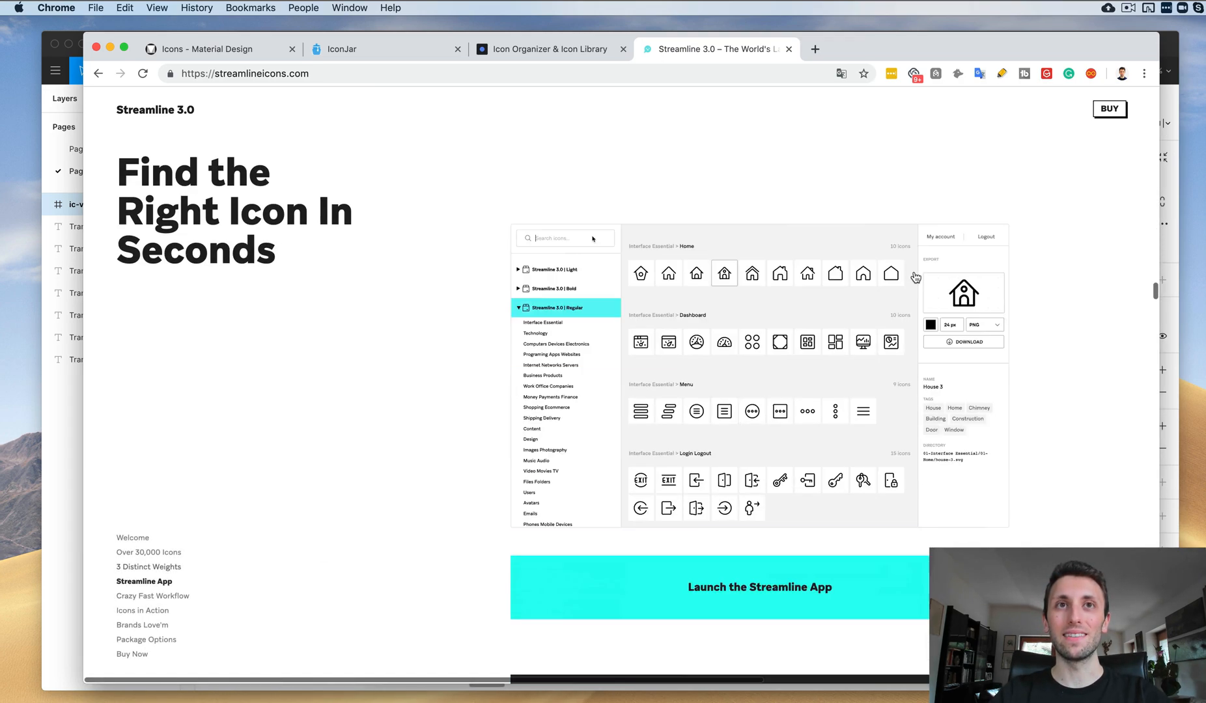
type("brain")
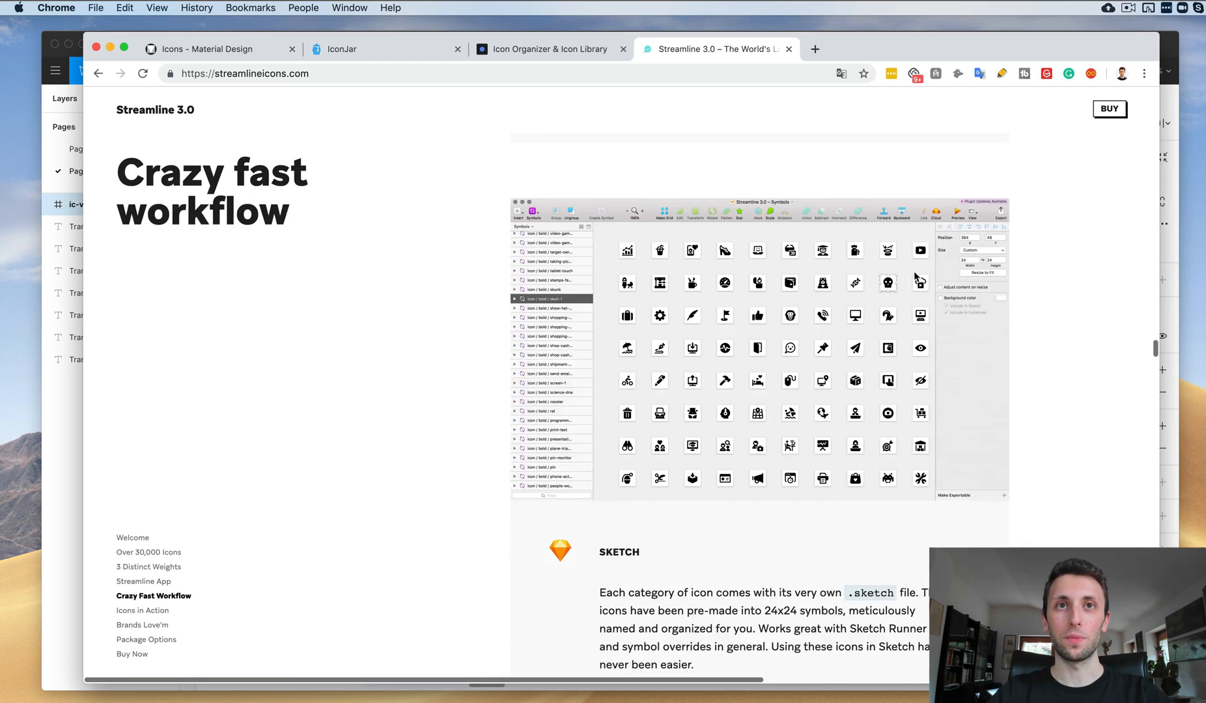
Scroll past the in-action and brands sections to the Free, Essential and Ultimate pricing.
scroll("down", 3)
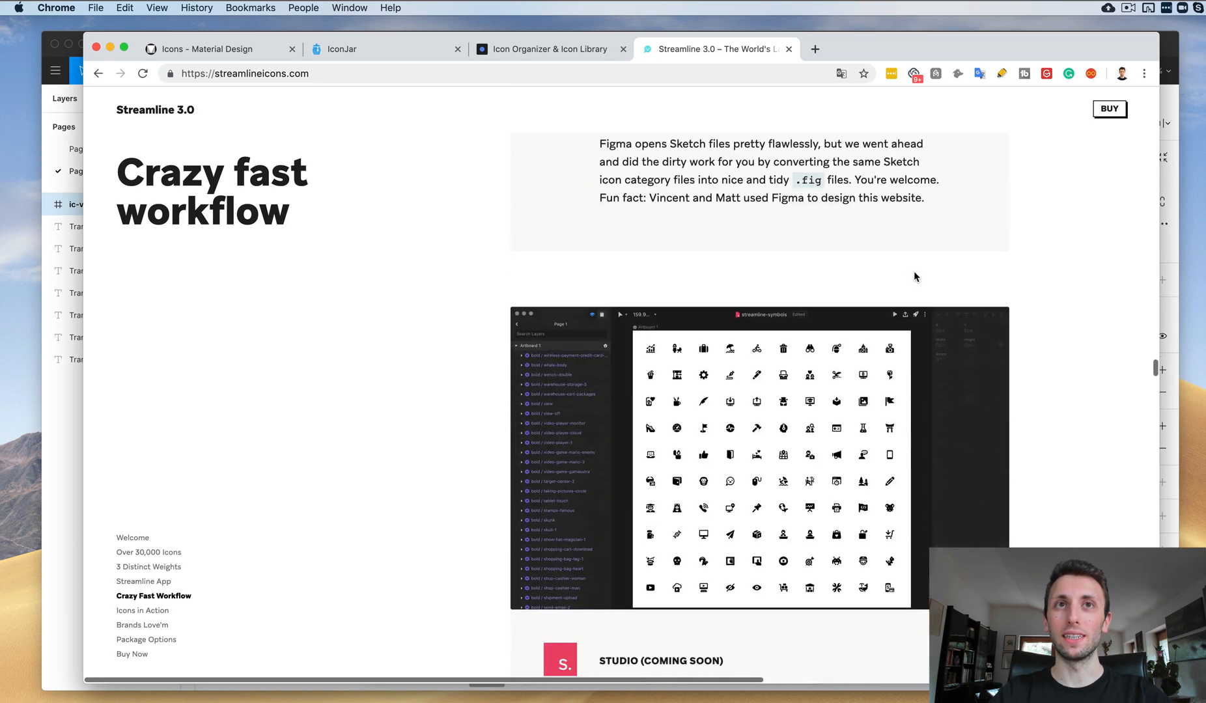
scroll("down", 3)
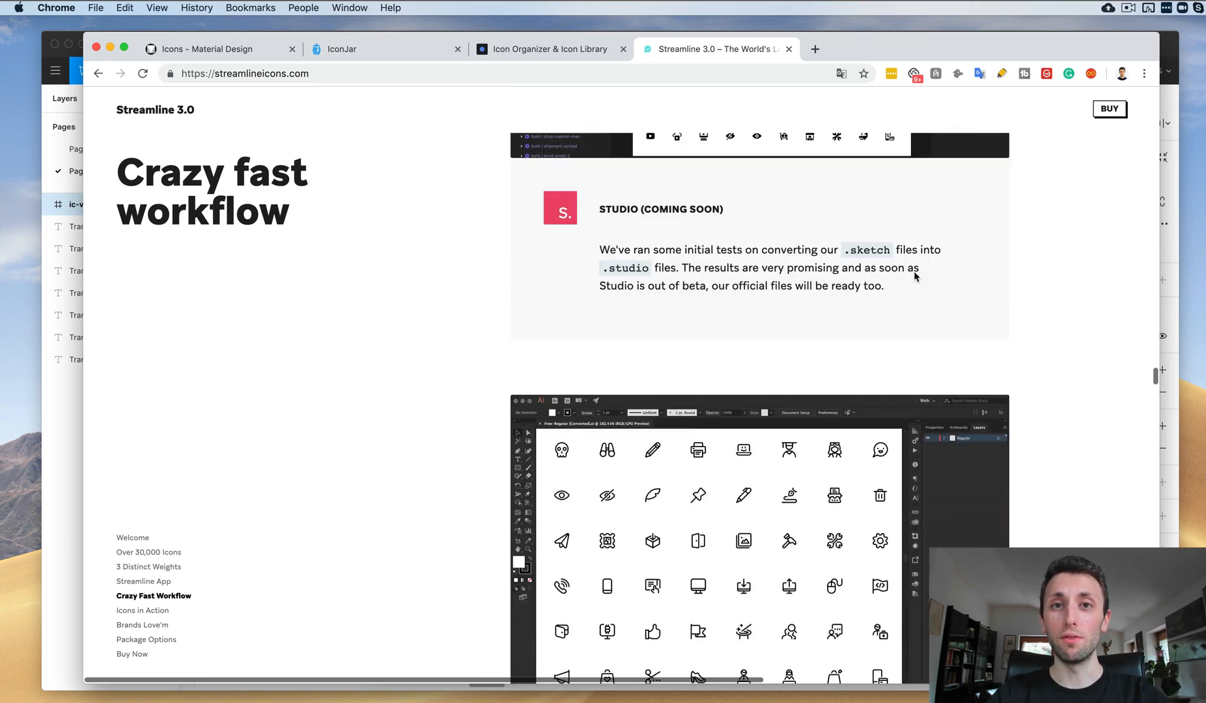
scroll("down", 3)
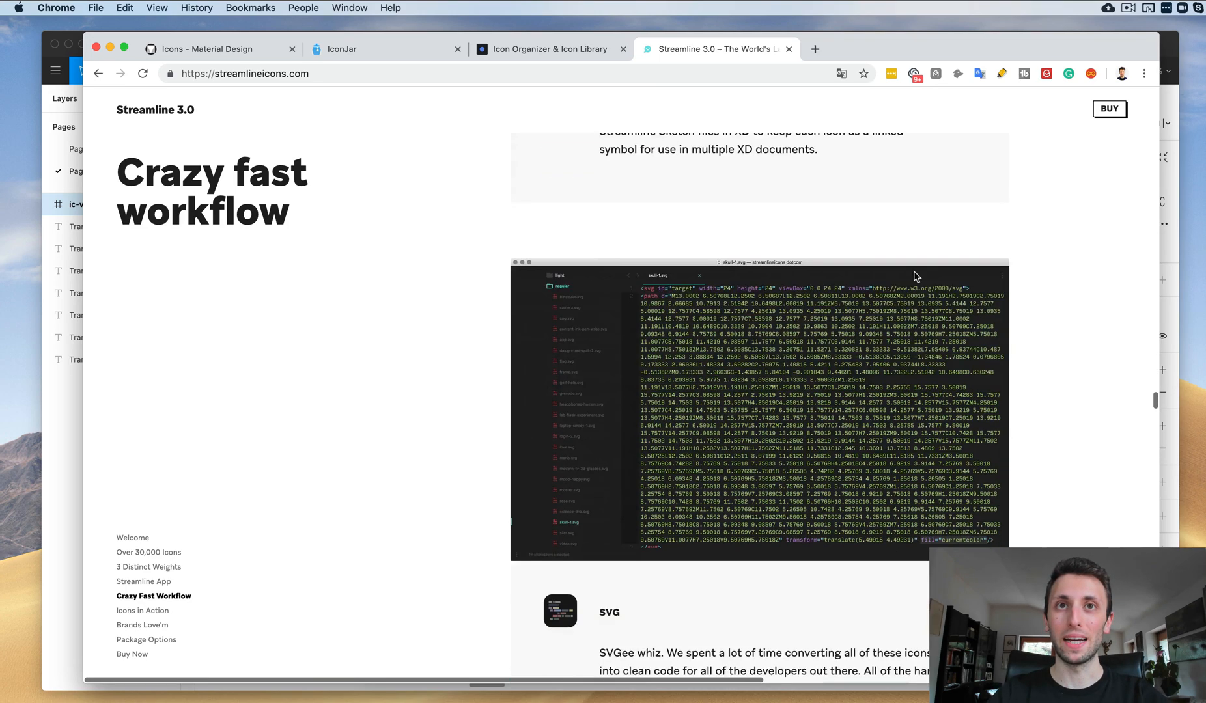
scroll("down", 3)
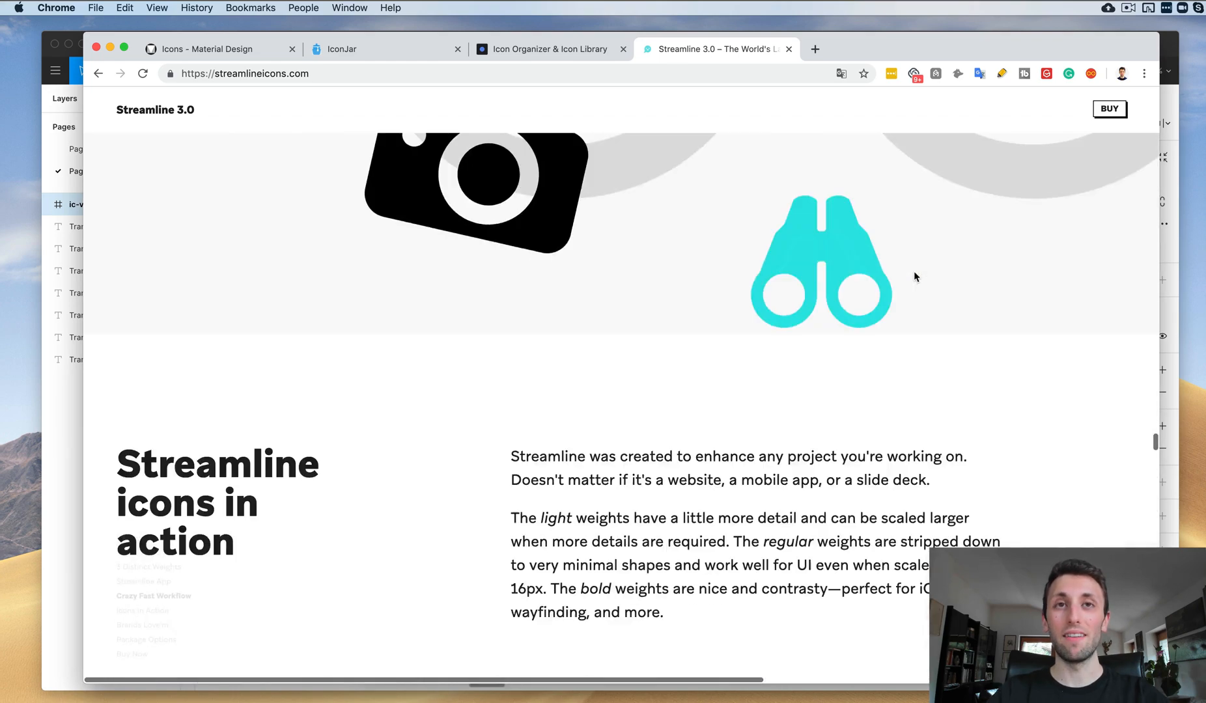
scroll("down", 3)
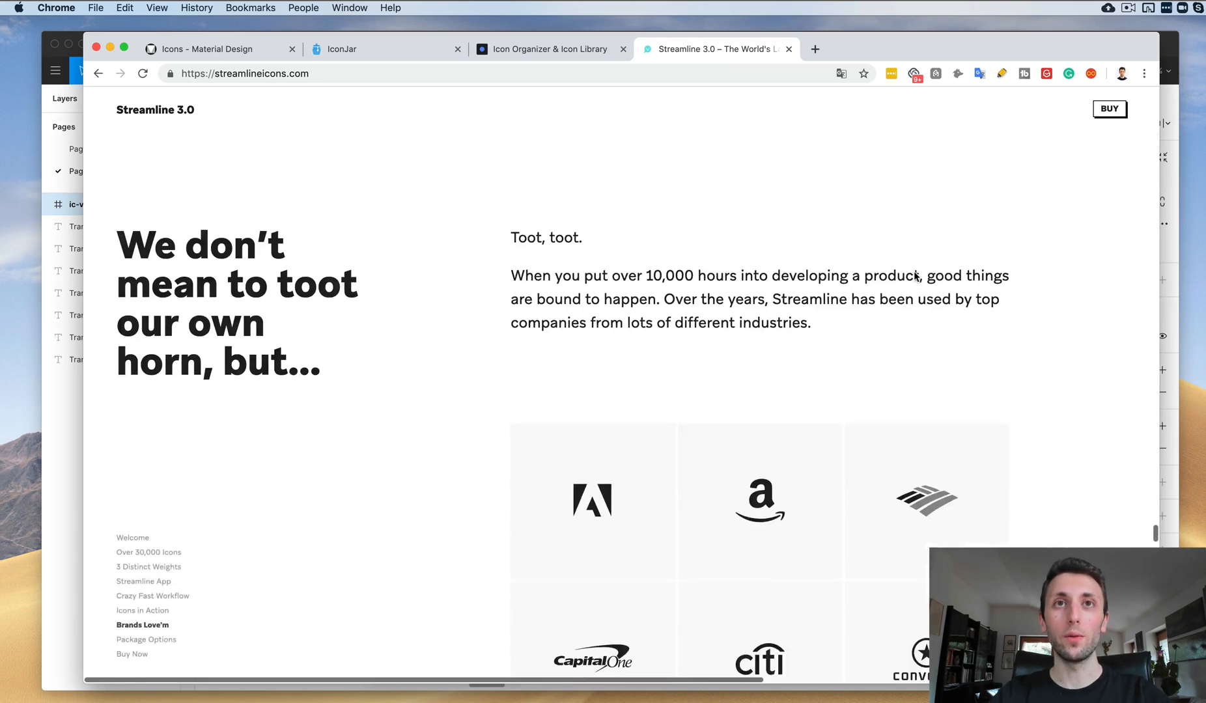
scroll("down", 3)
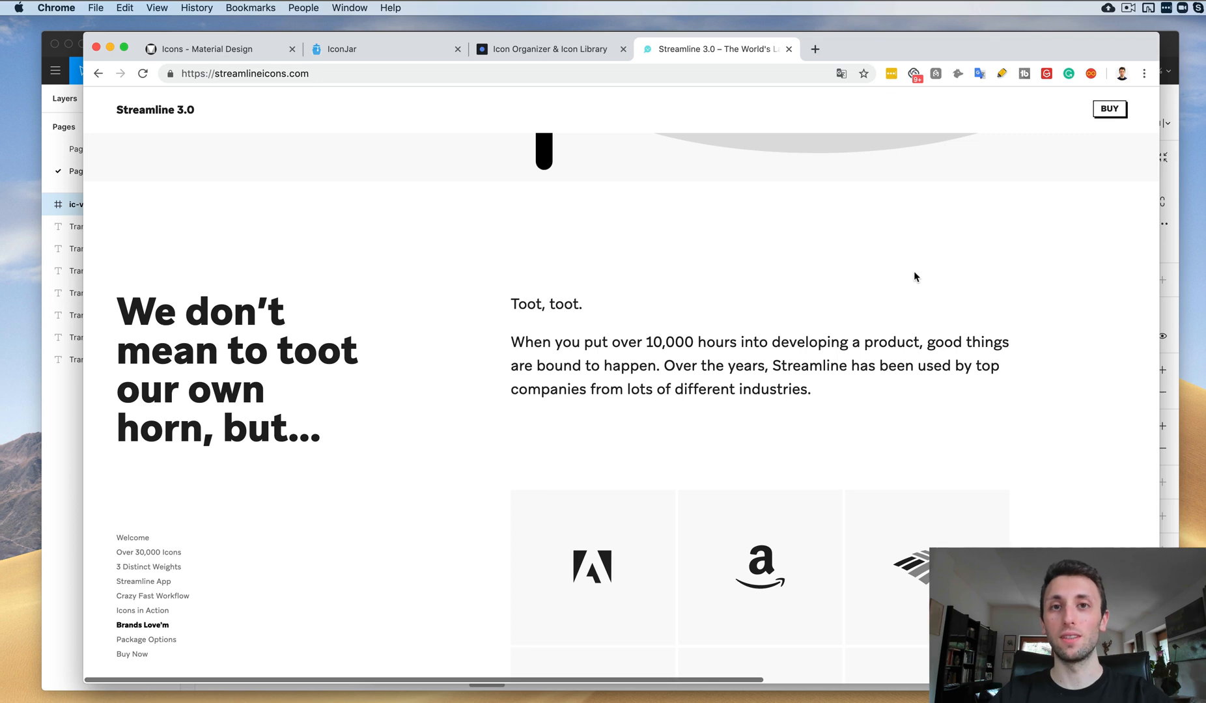
scroll("down", 3)
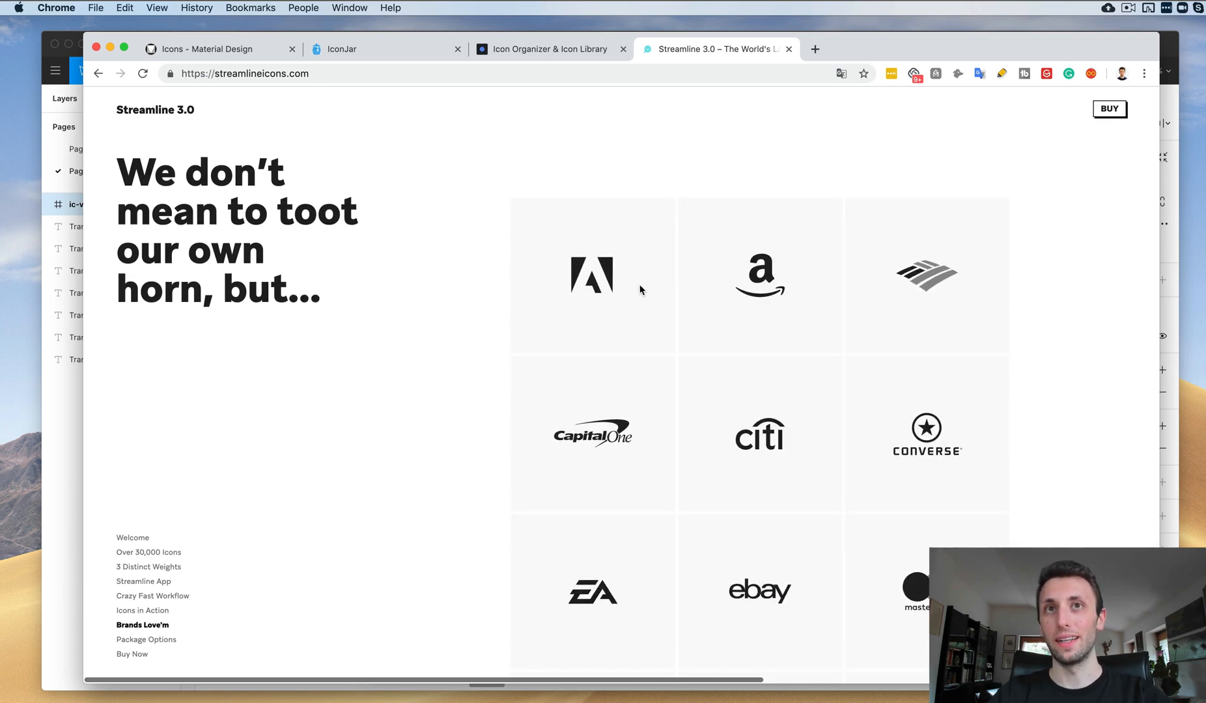
scroll("down", 3)
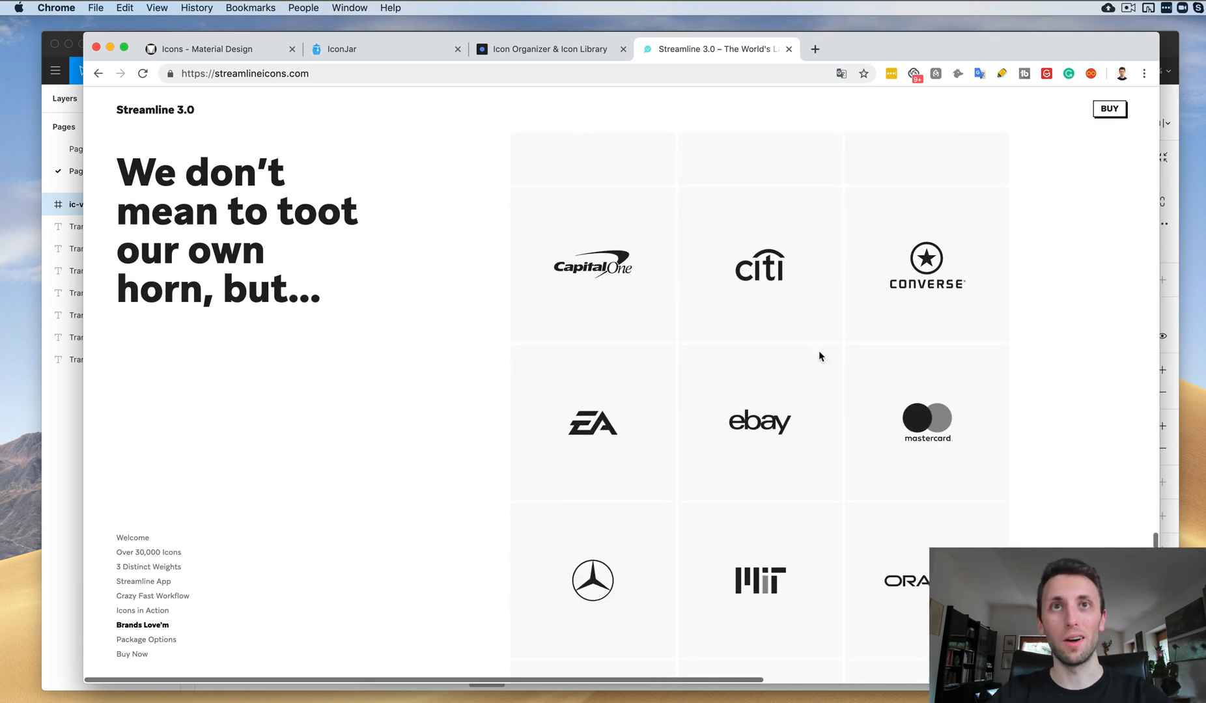
scroll("down", 3)
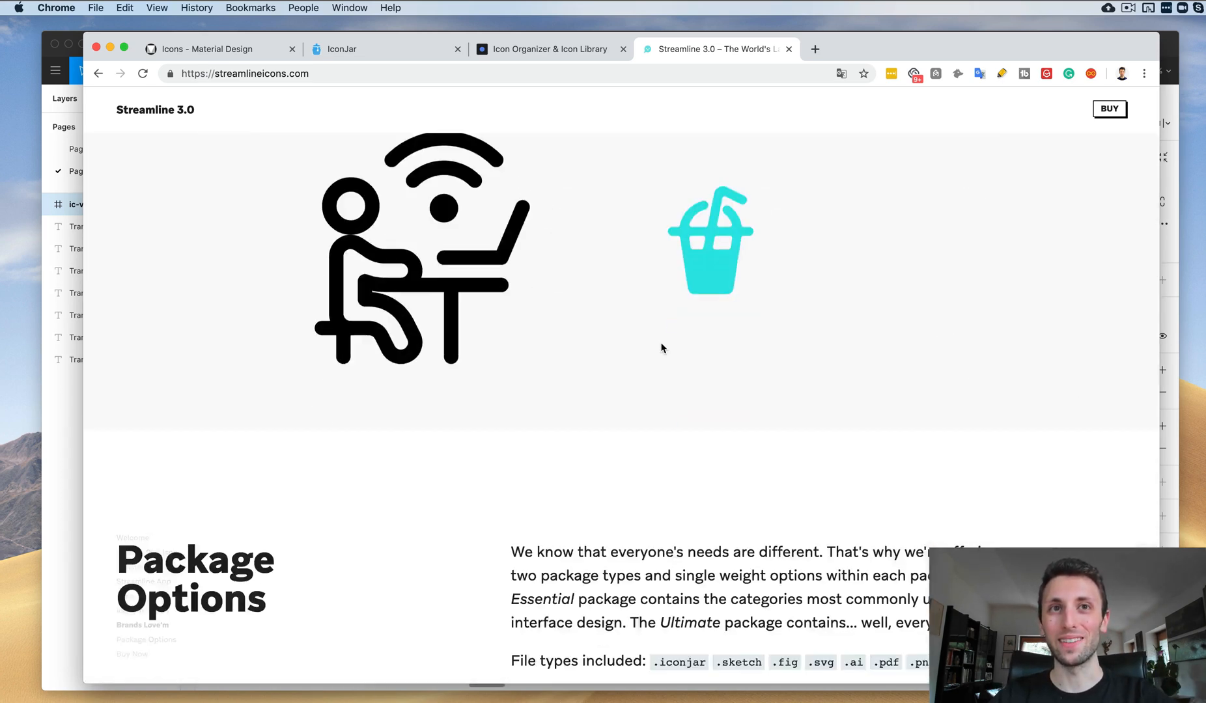
scroll("down", 3)
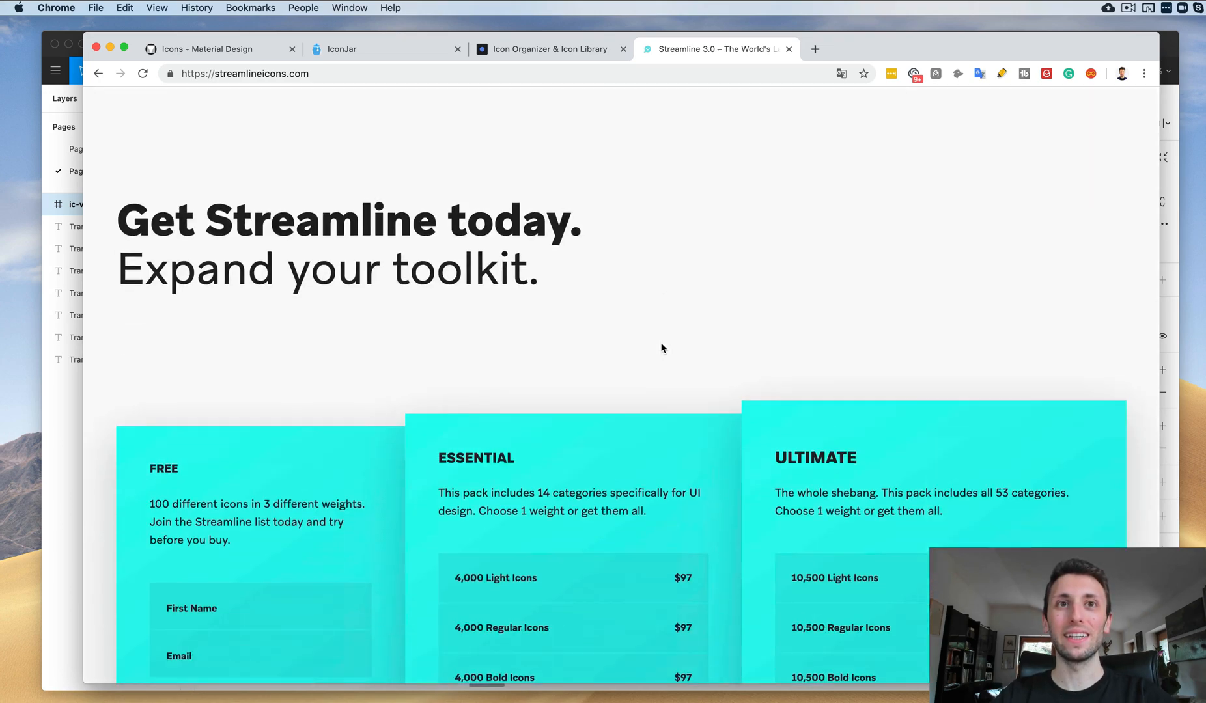
scroll("down", 3)
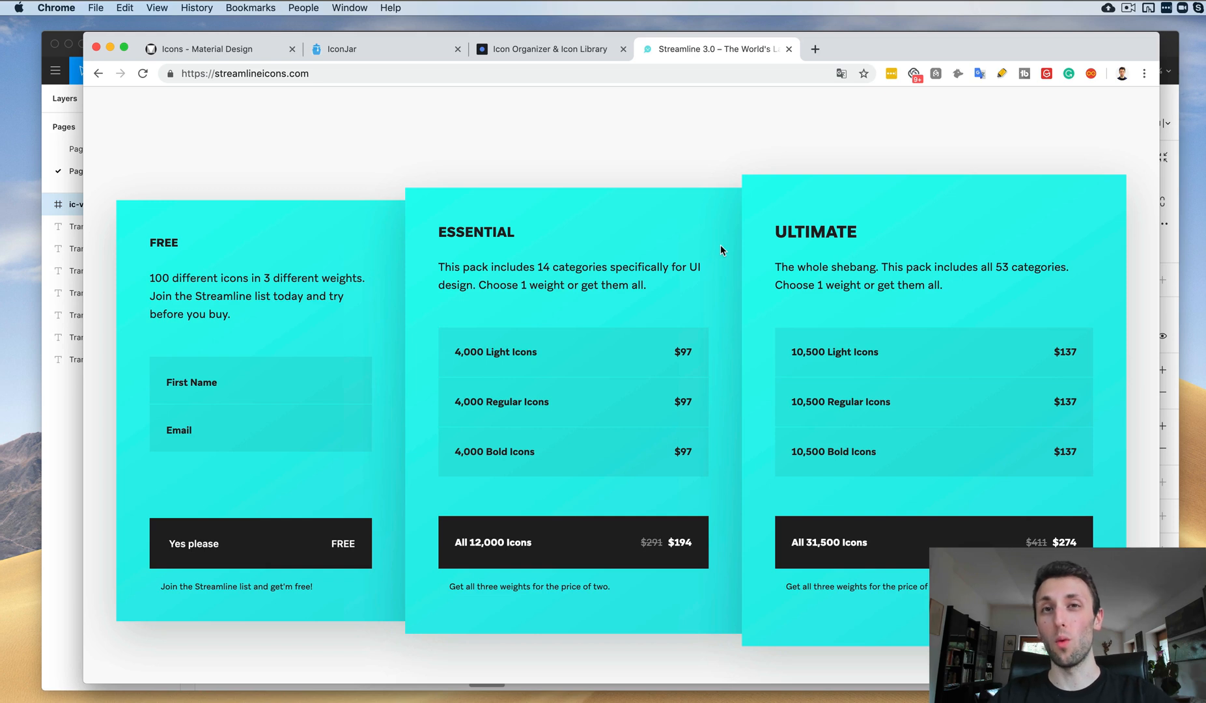
mouse_move(714, 250)
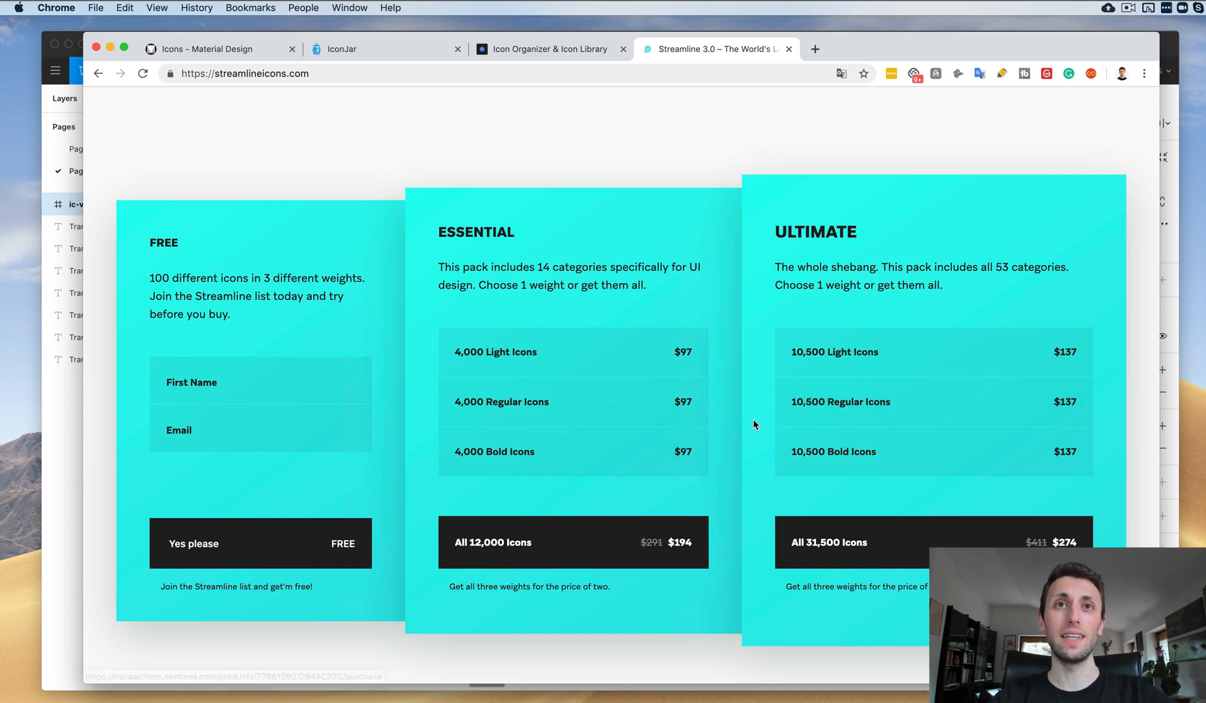
scroll("down", 3)
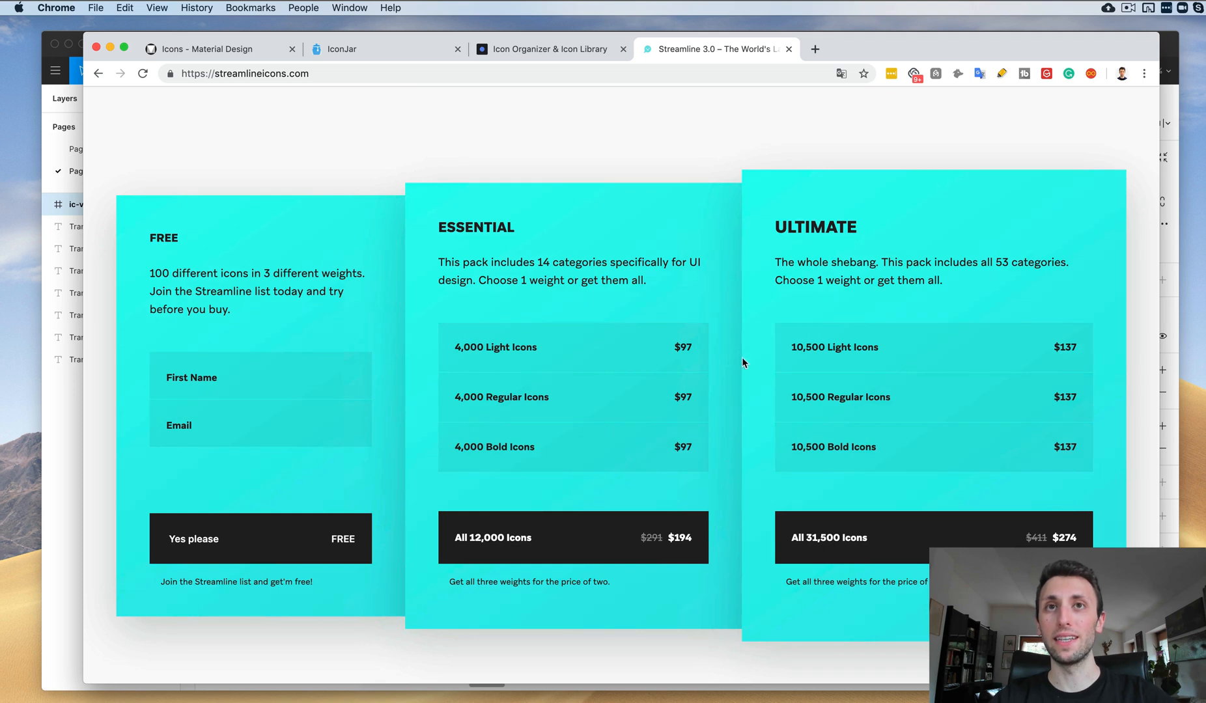
mouse_move(772, 358)
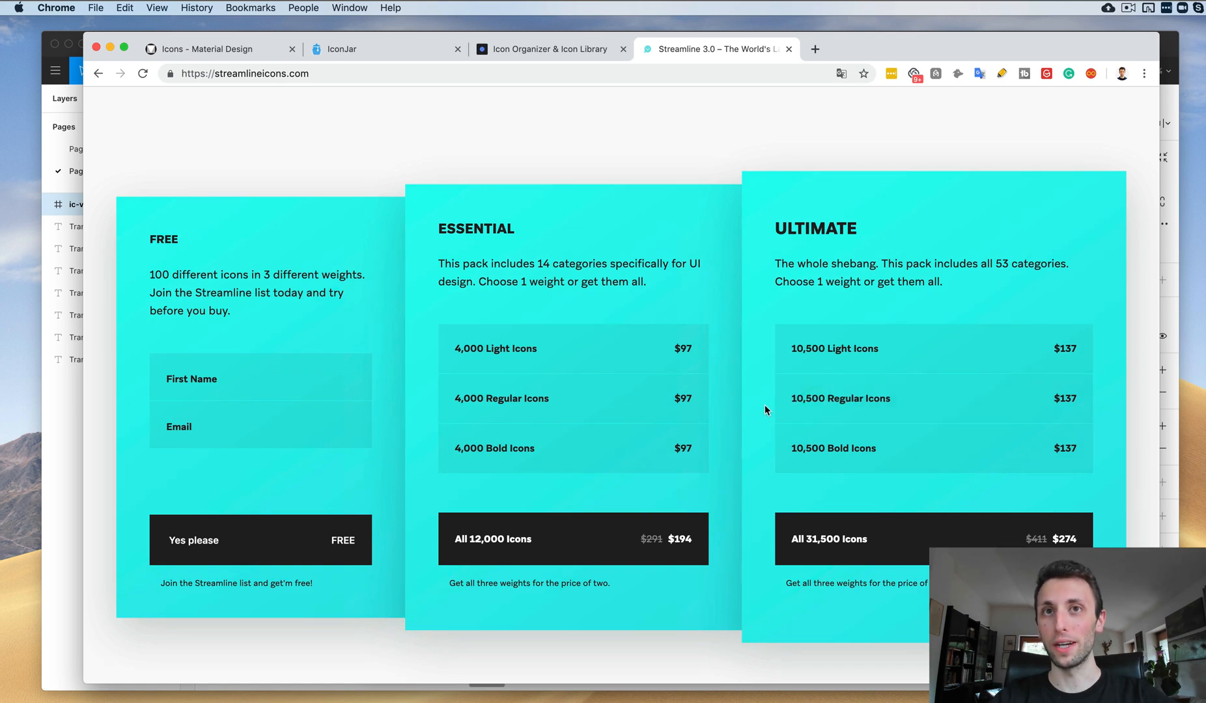
mouse_move(791, 452)
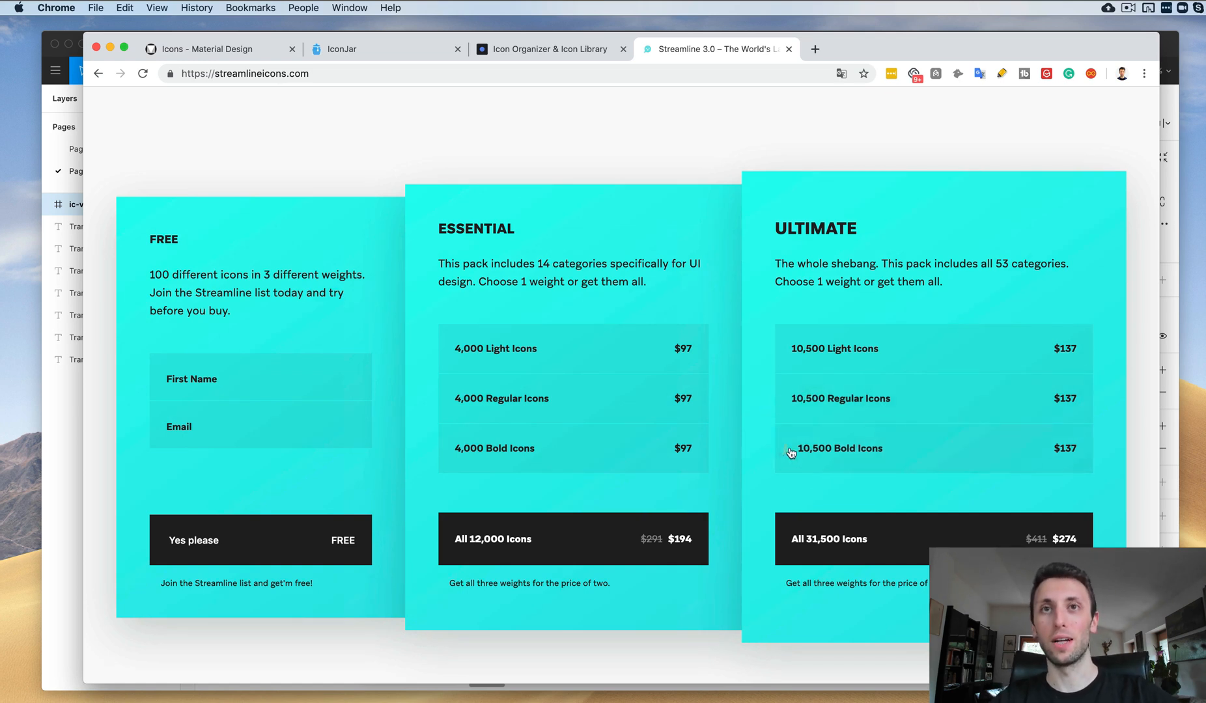
scroll("down", 3)
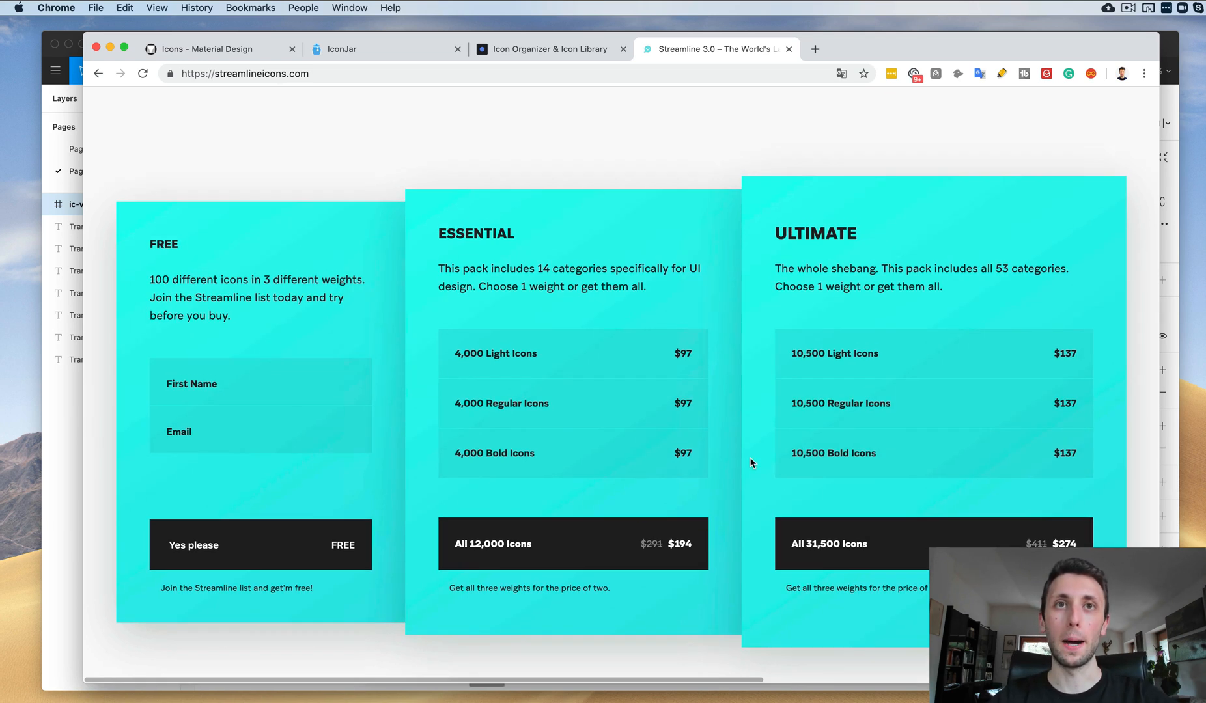
scroll("down", 3)
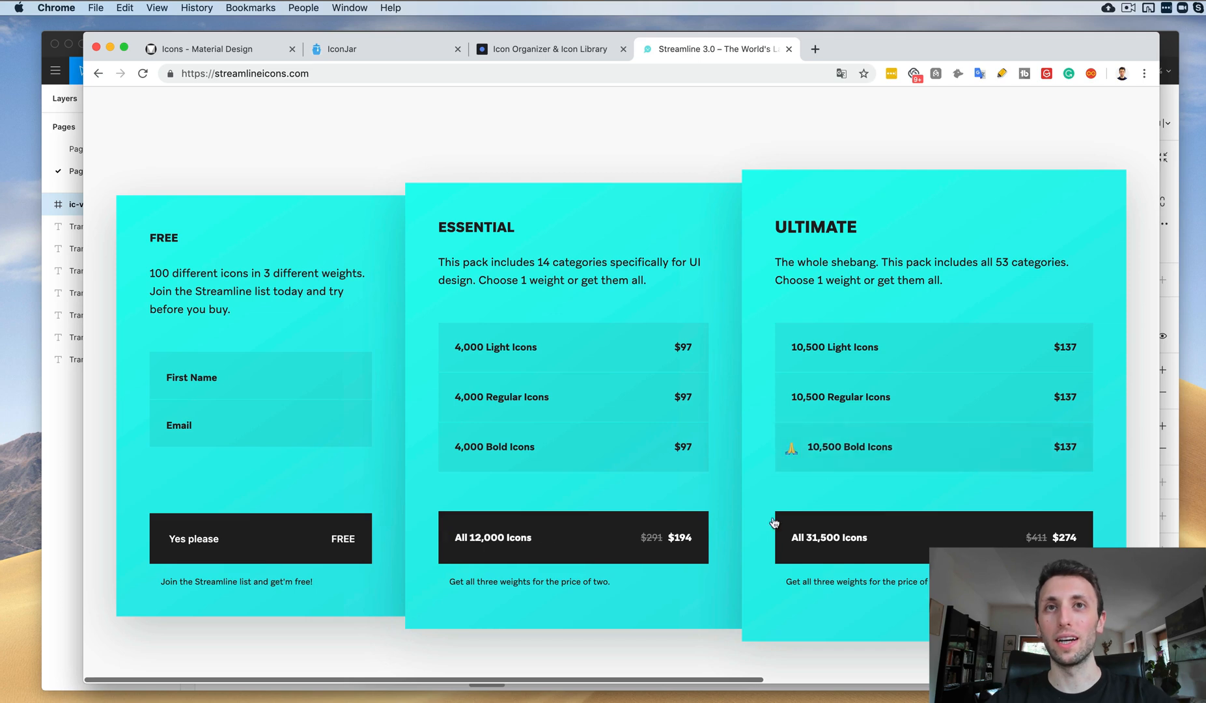
mouse_move(754, 489)
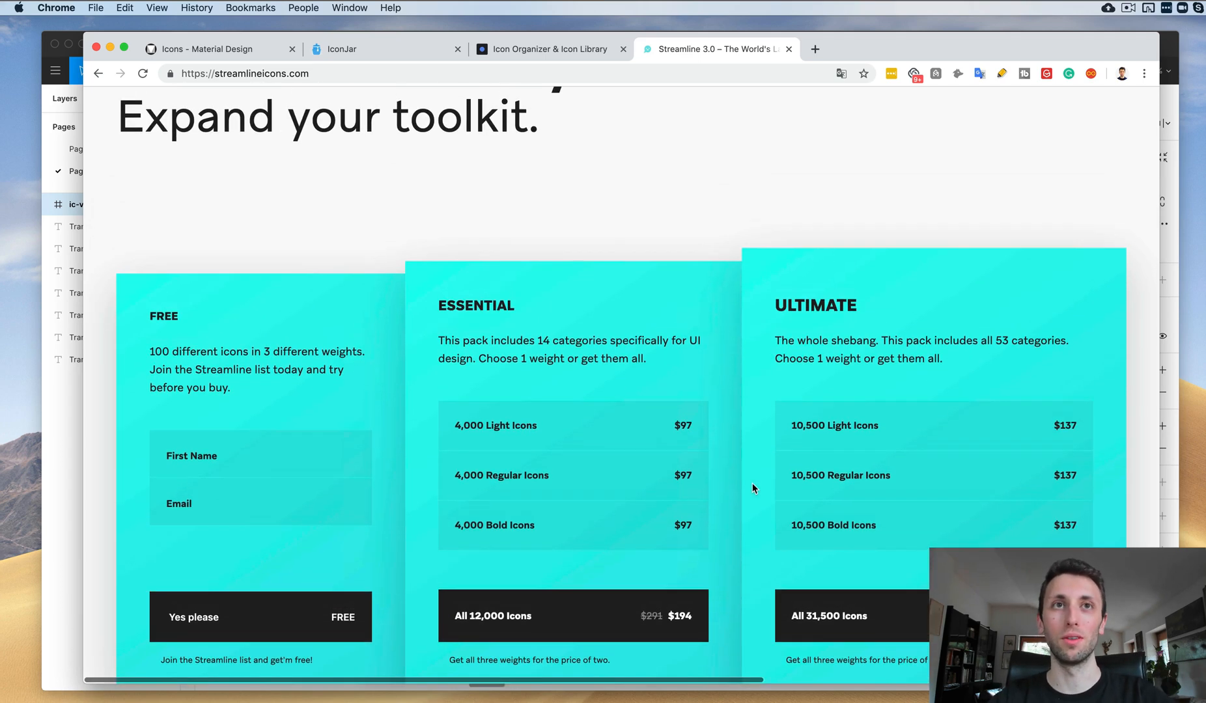
Scroll to the testimonials and back to the website dashboard example.
scroll("down", 3)
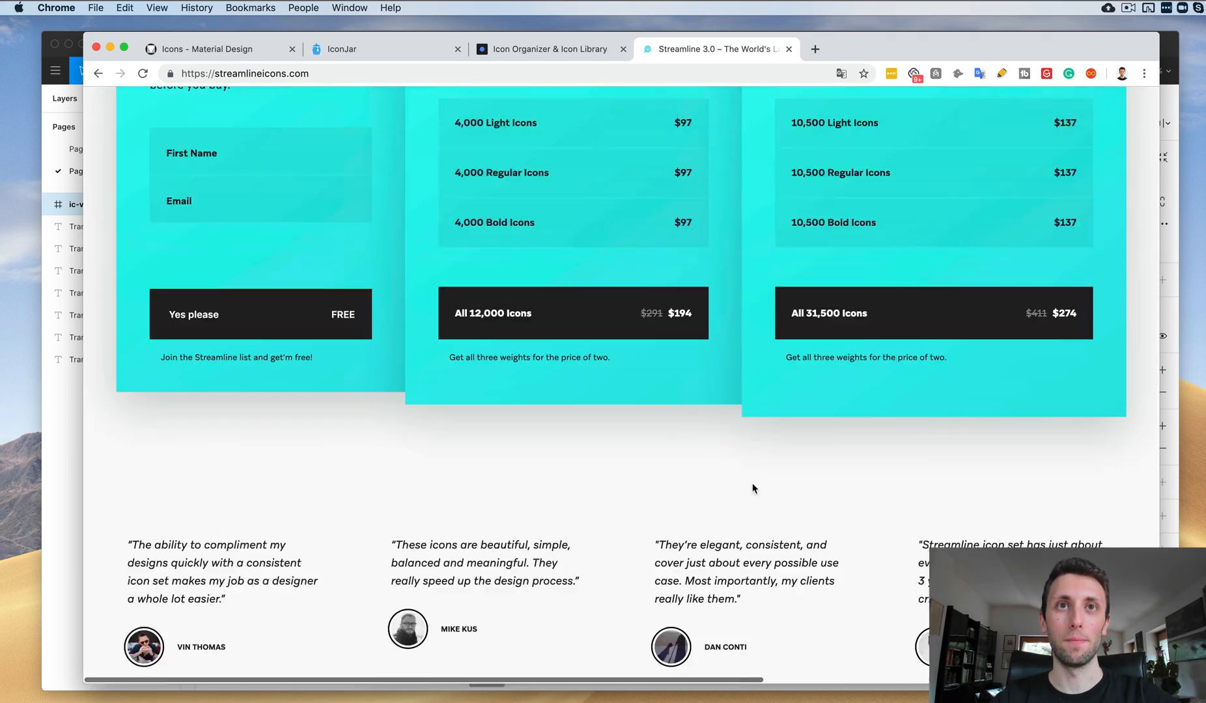
scroll("up", 3)
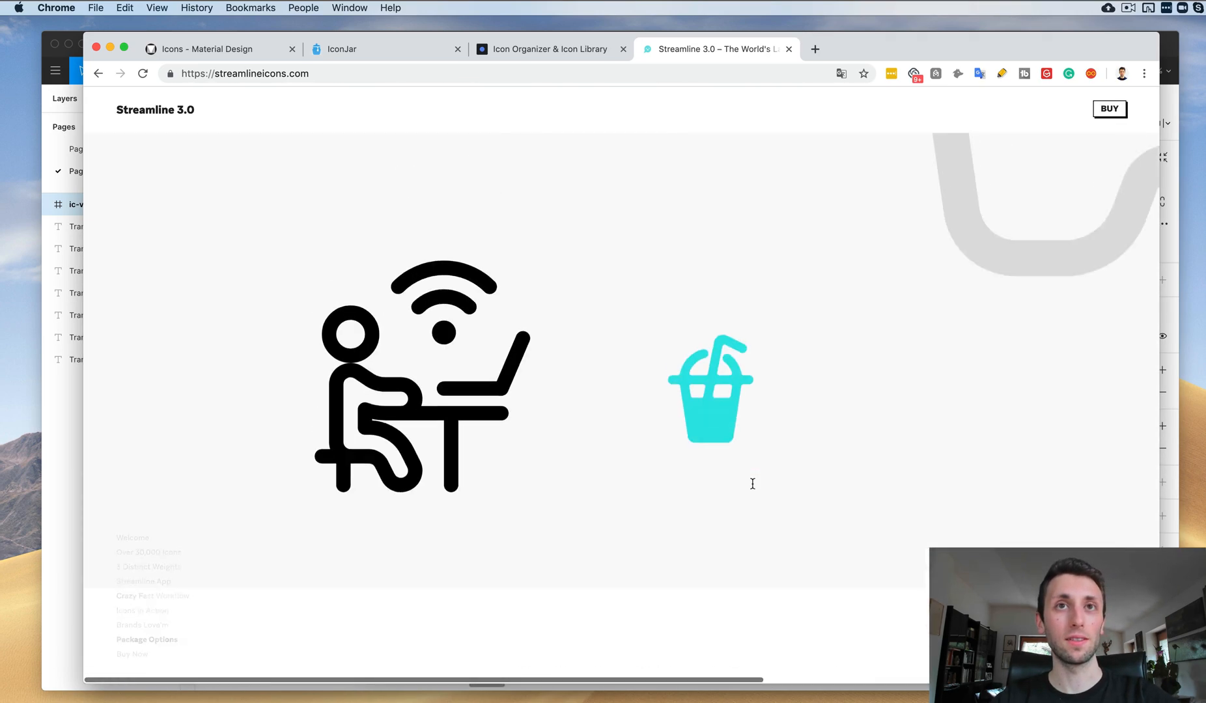
scroll("down", 3)
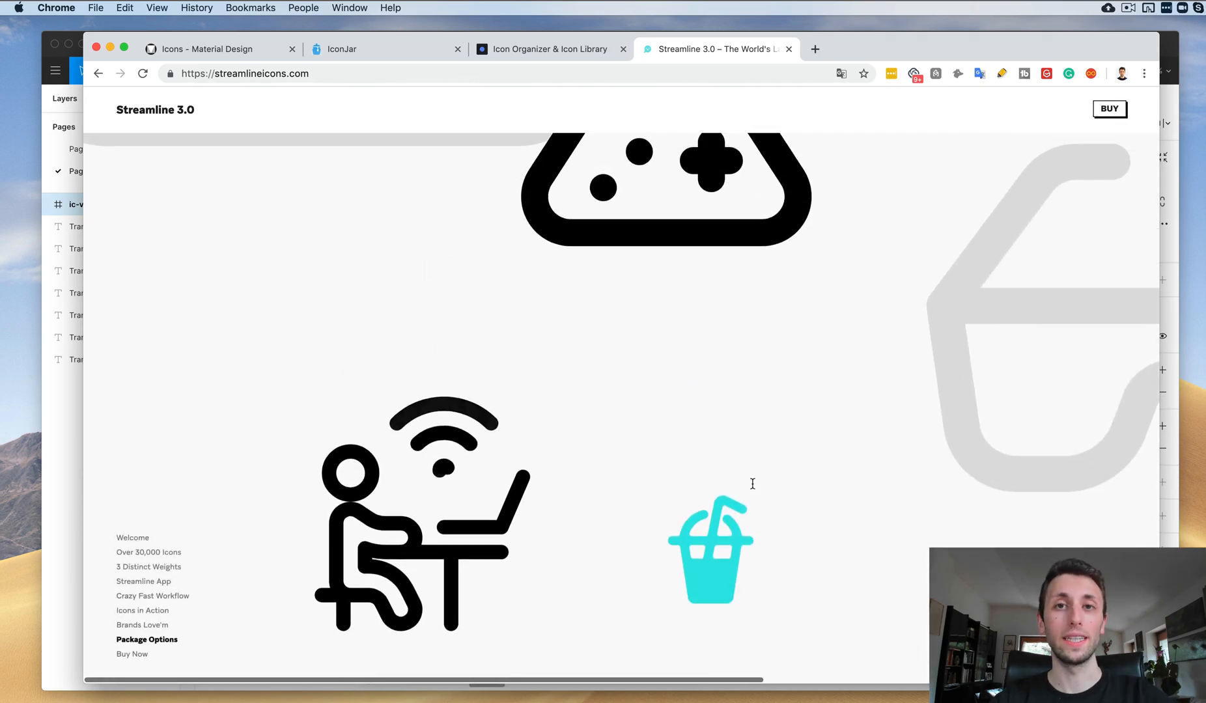
scroll("down", 3)
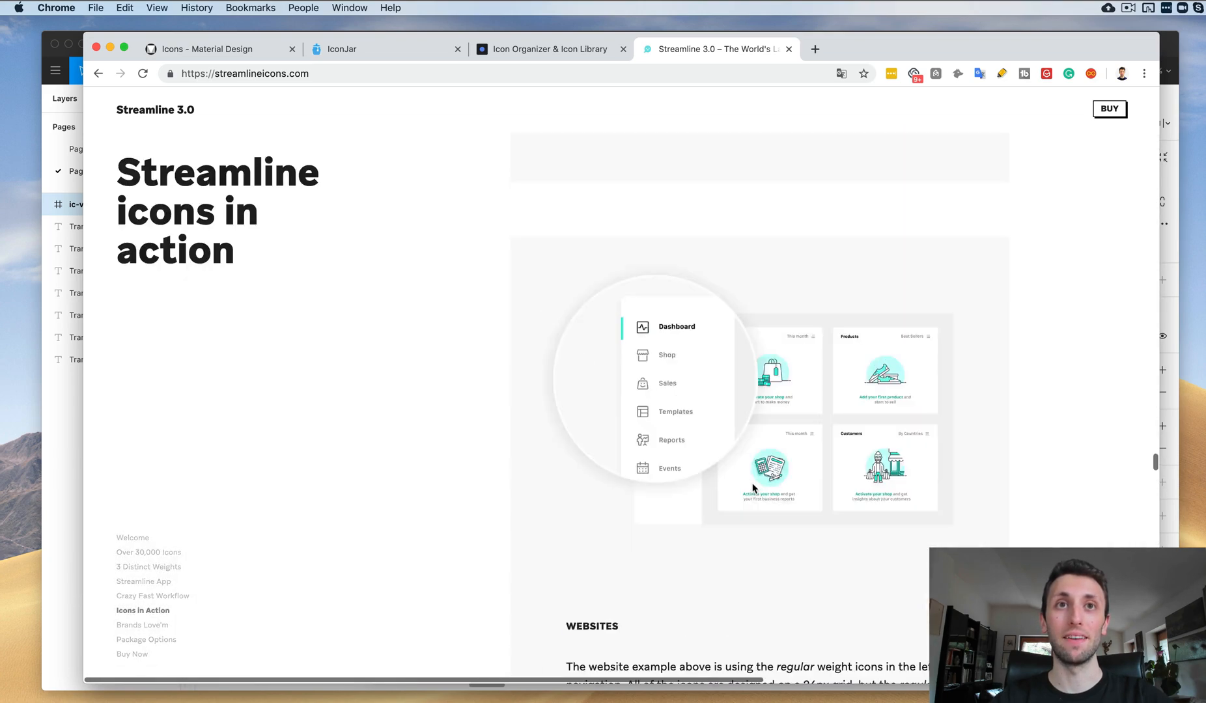